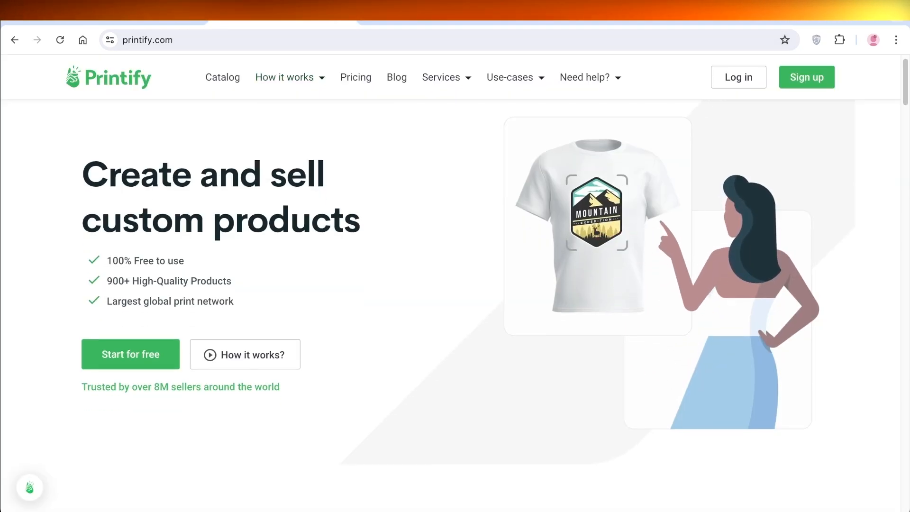
- Go to the store's Settings > Apps and sales channels
scroll(down, 3)
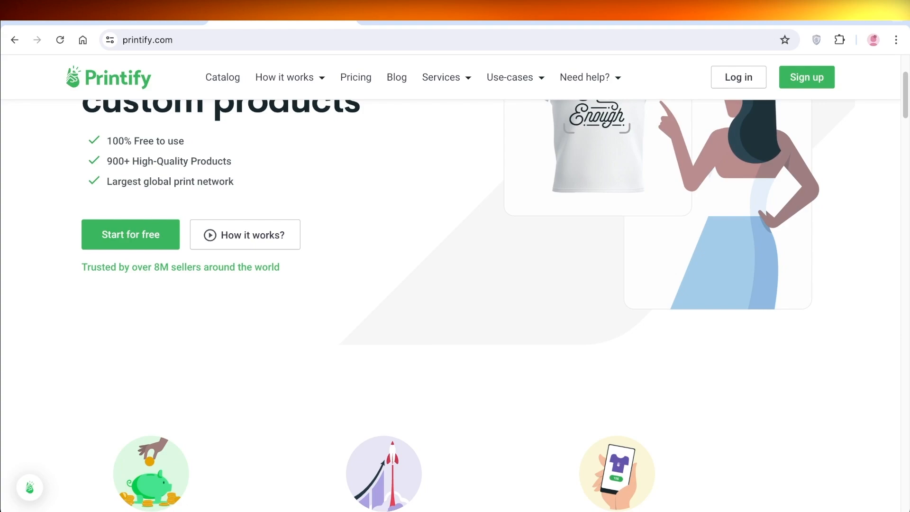
scroll(down, 3)
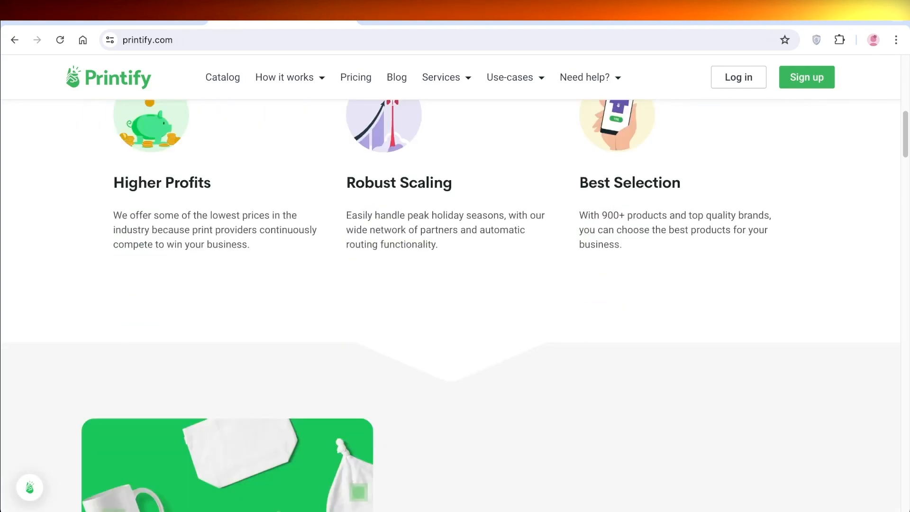
scroll(down, 3)
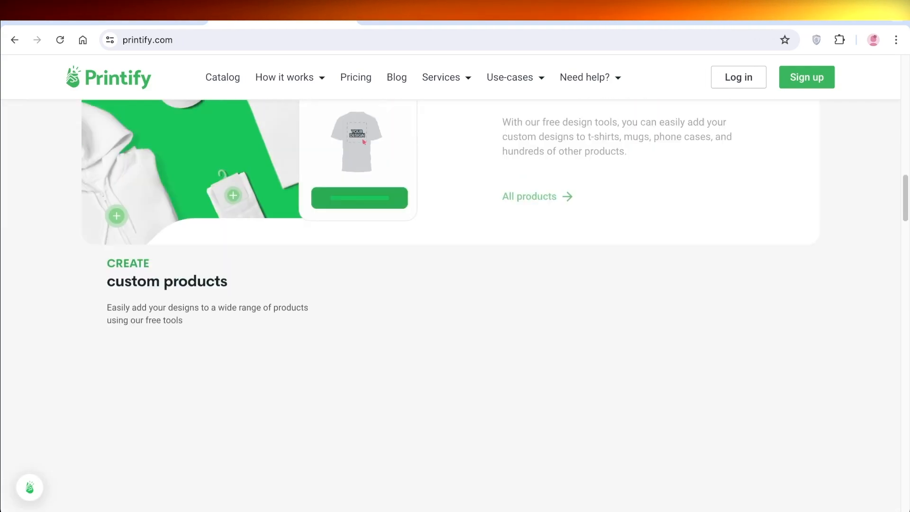
scroll(down, 3)
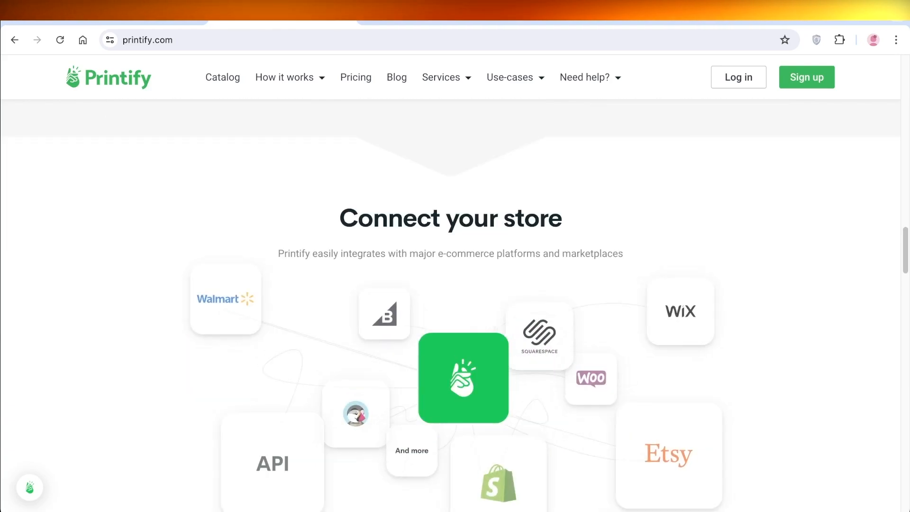
scroll(down, 3)
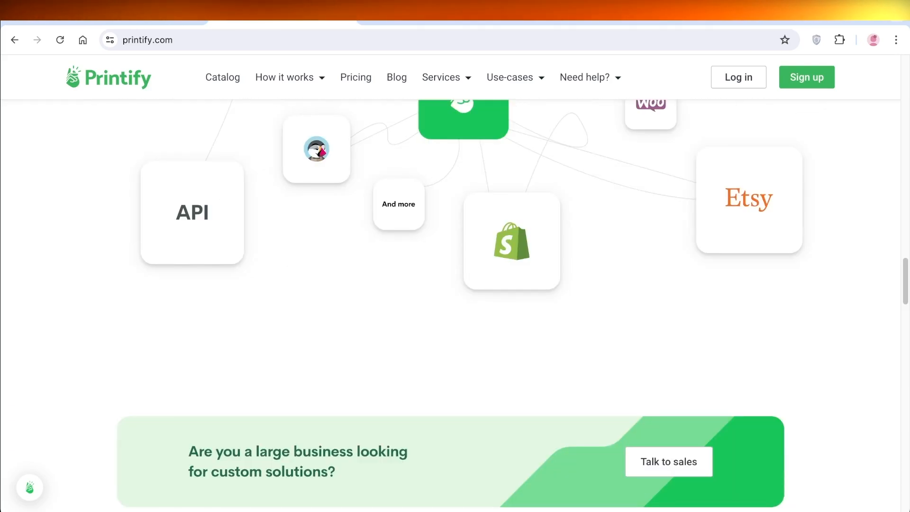
scroll(up, 3)
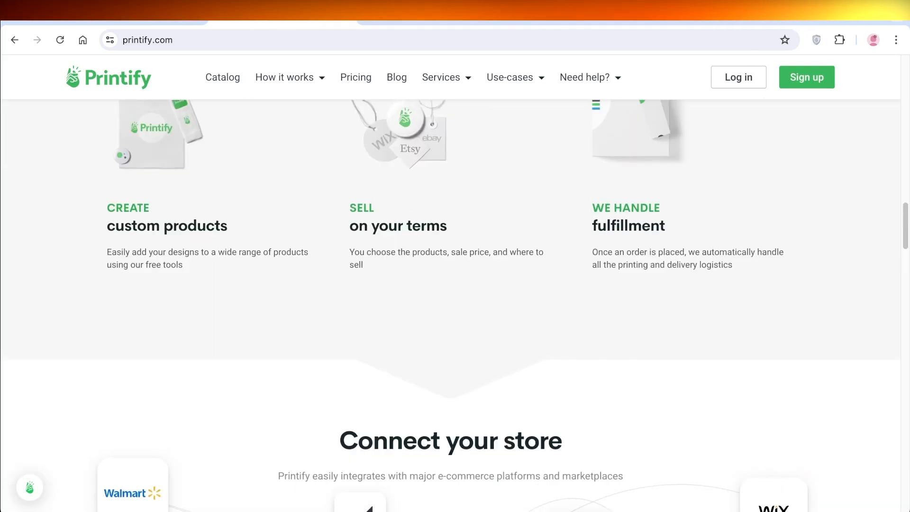
scroll(up, 3)
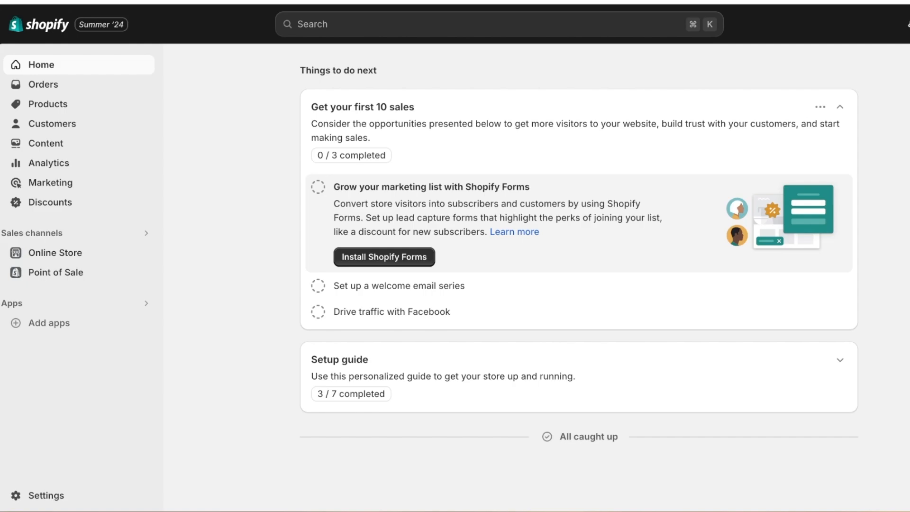
click(46, 495)
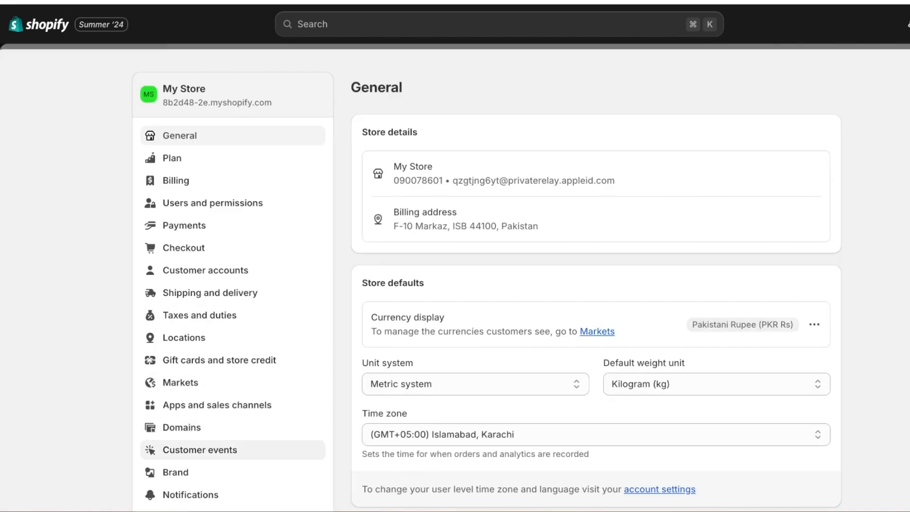
click(217, 404)
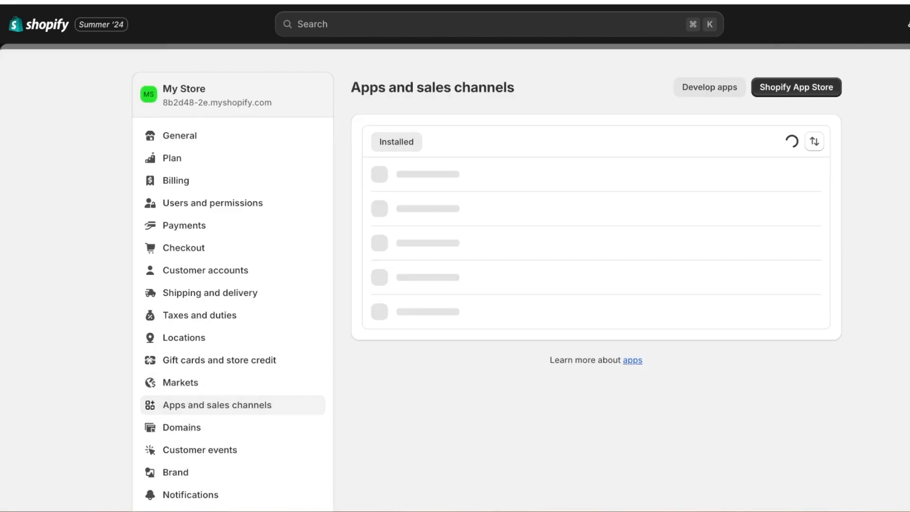
- Search the Shopify App Store for 'printify' and open Printify: Print on Demand
click(796, 87)
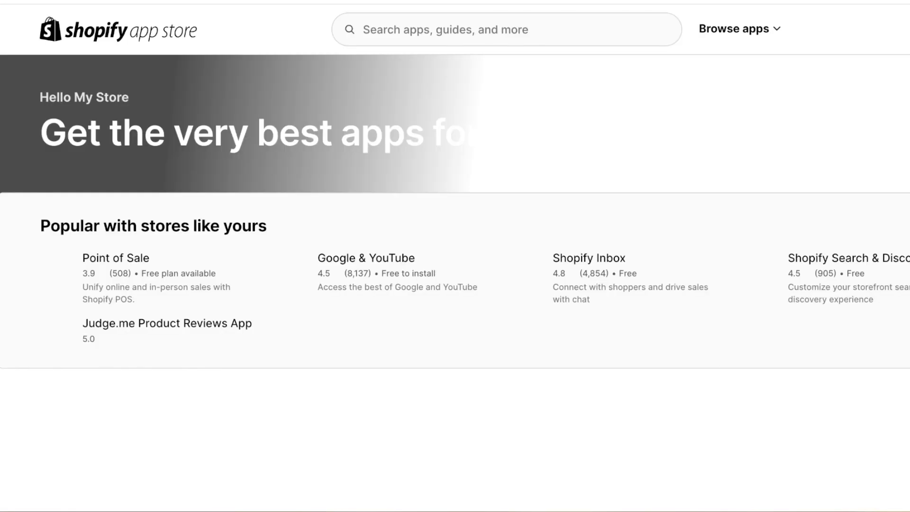
click(464, 29)
text(printify)
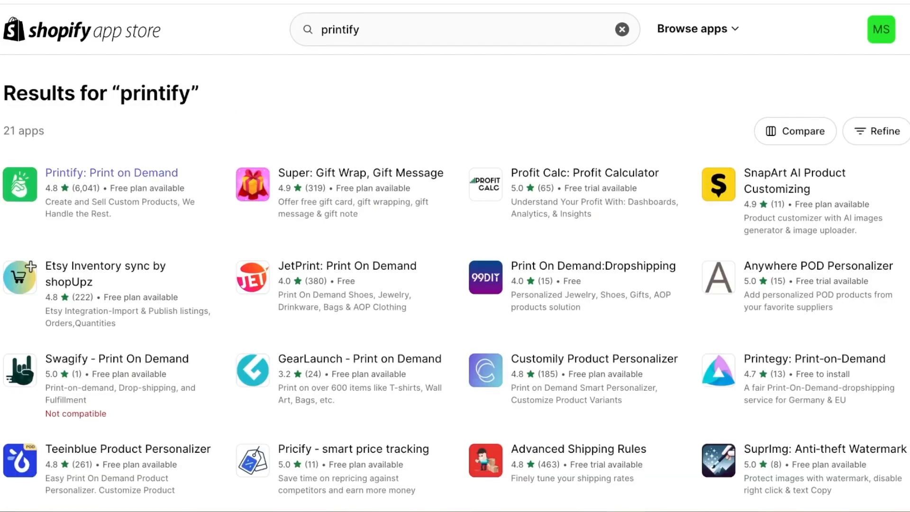
click(111, 172)
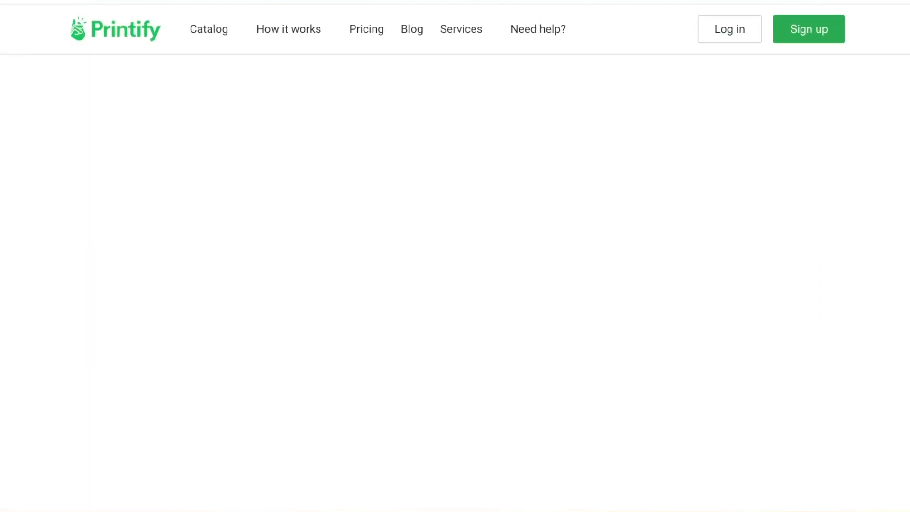
- Sign up for a Printify account using the existing Google account
click(807, 29)
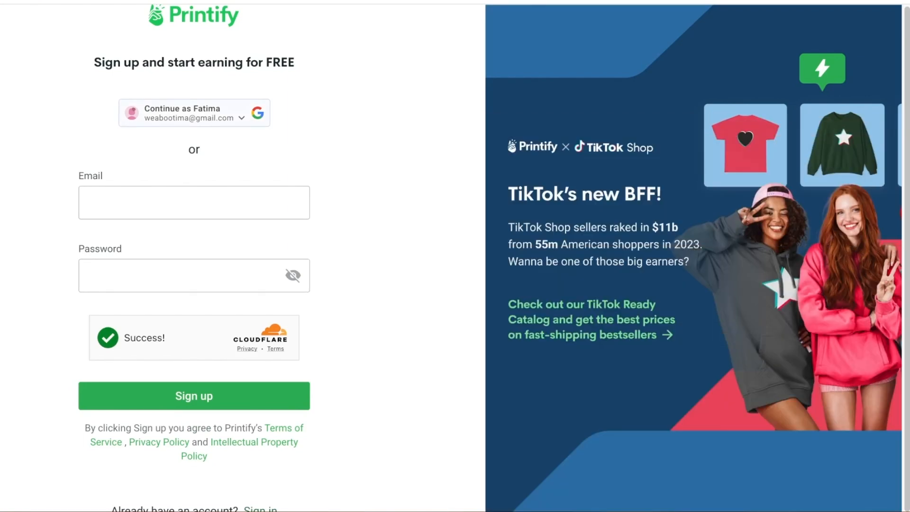
click(193, 396)
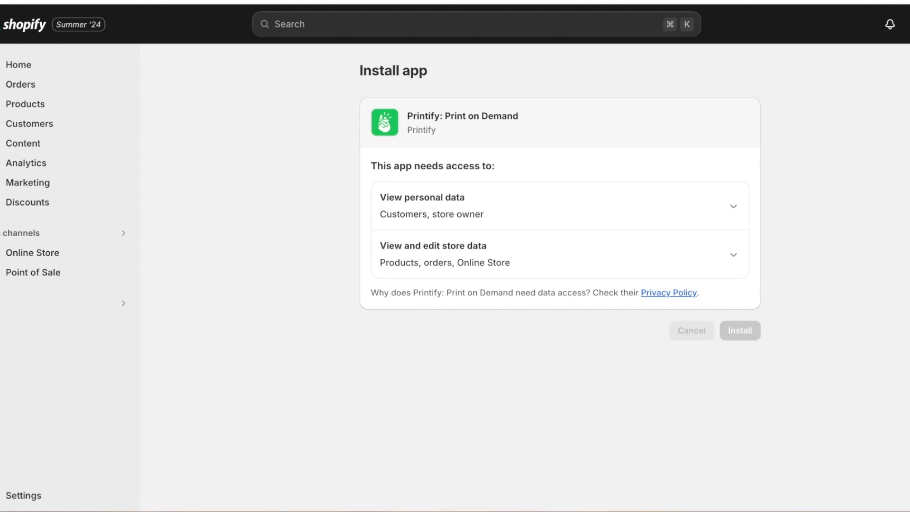
- Install Printify: Print on Demand, pin it in the admin sidebar, and begin signing up
click(739, 330)
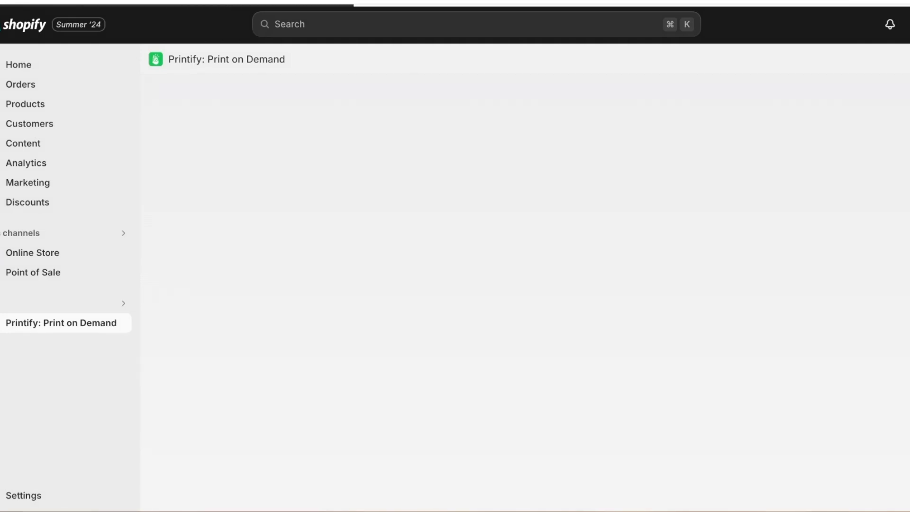
click(61, 323)
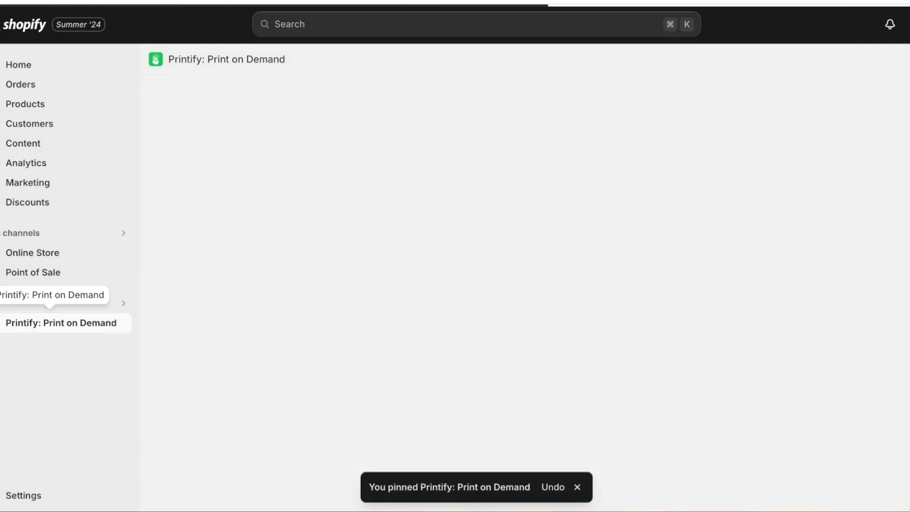
click(61, 322)
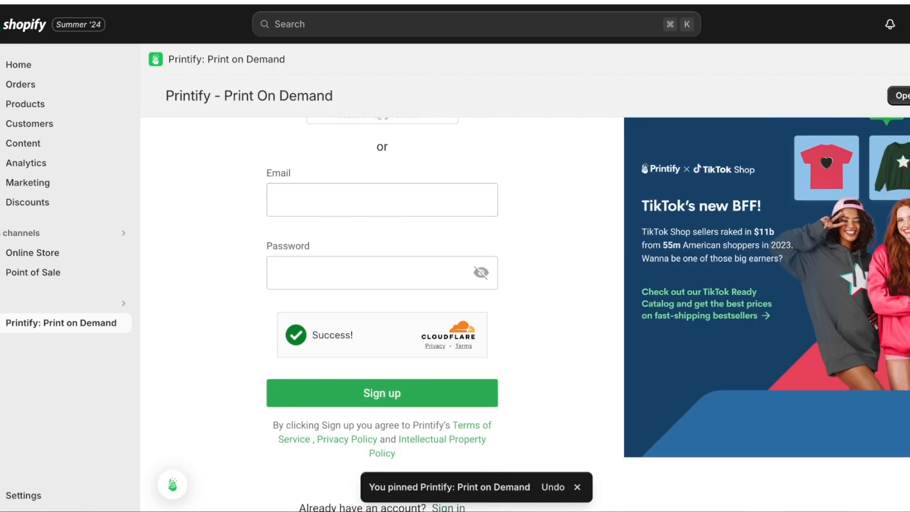
scroll(up, 3)
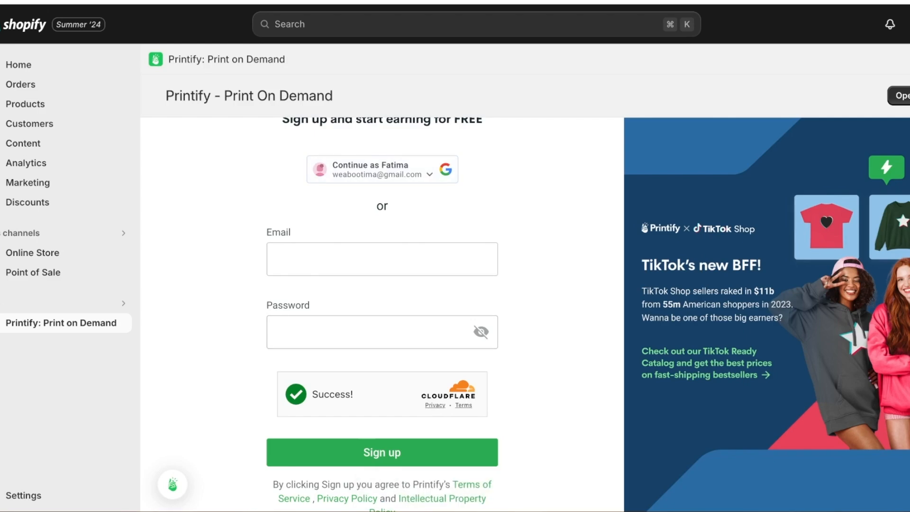
click(381, 452)
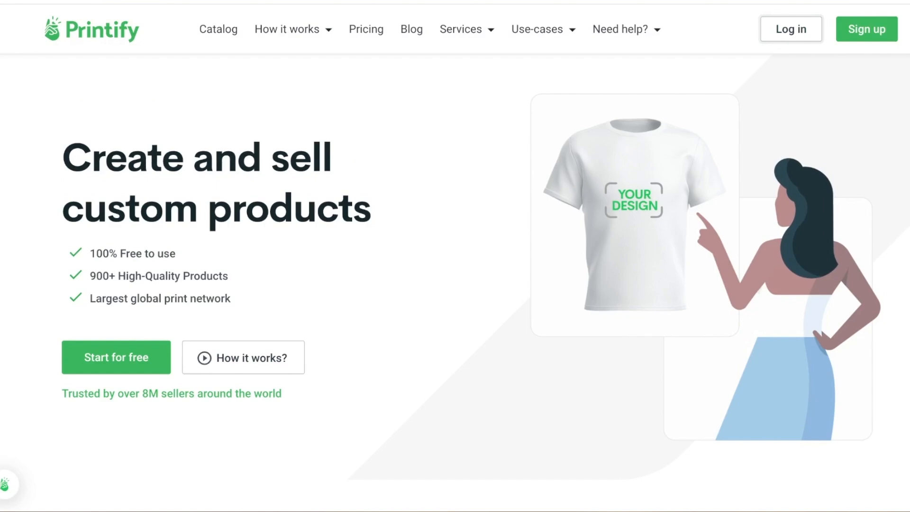
- Log in to Printify with Google and view the connected store's products
click(791, 29)
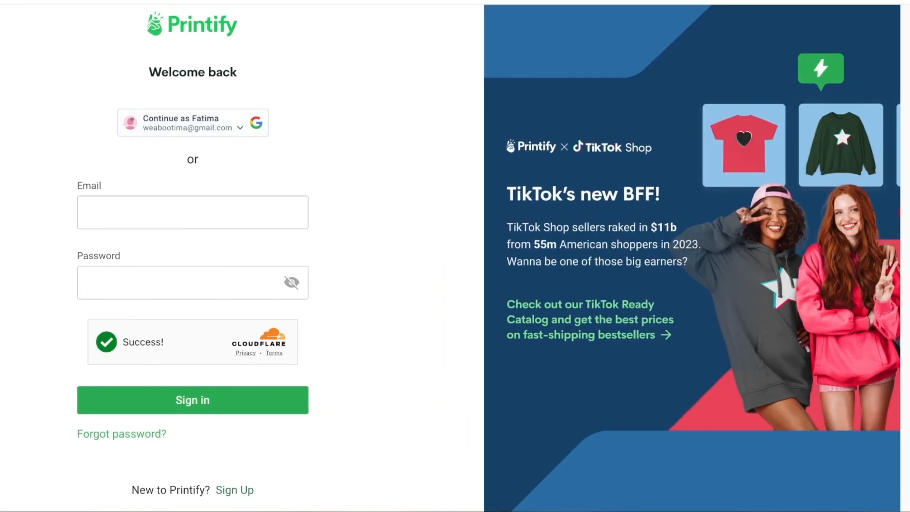
click(192, 400)
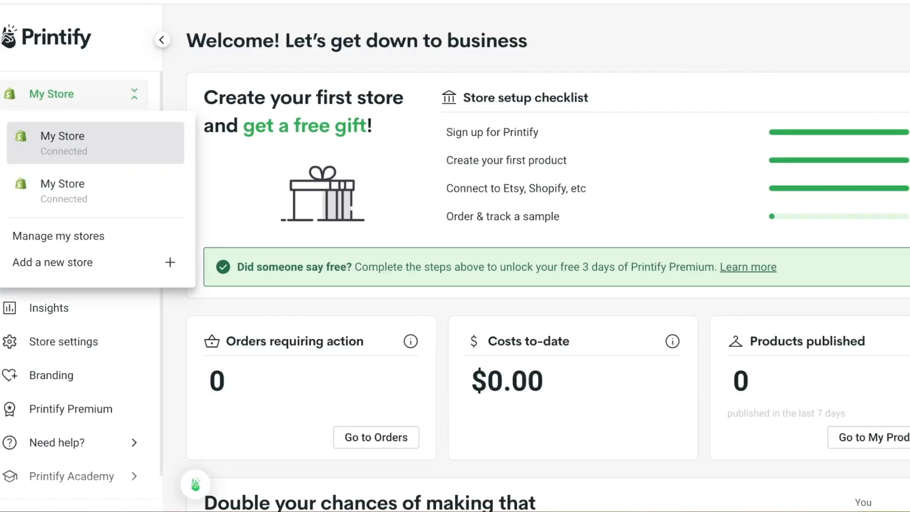
click(60, 206)
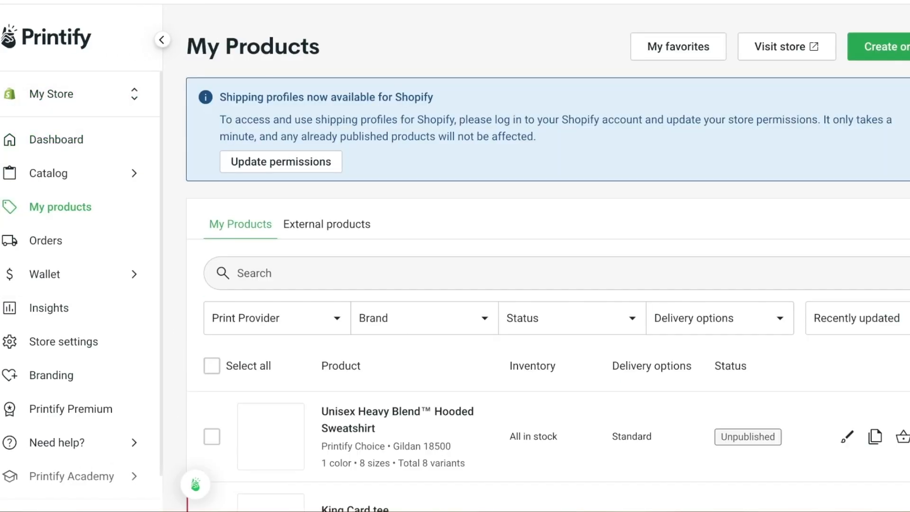
- Manage connected stores from the store switcher and install the Printify app from Shopify
click(75, 94)
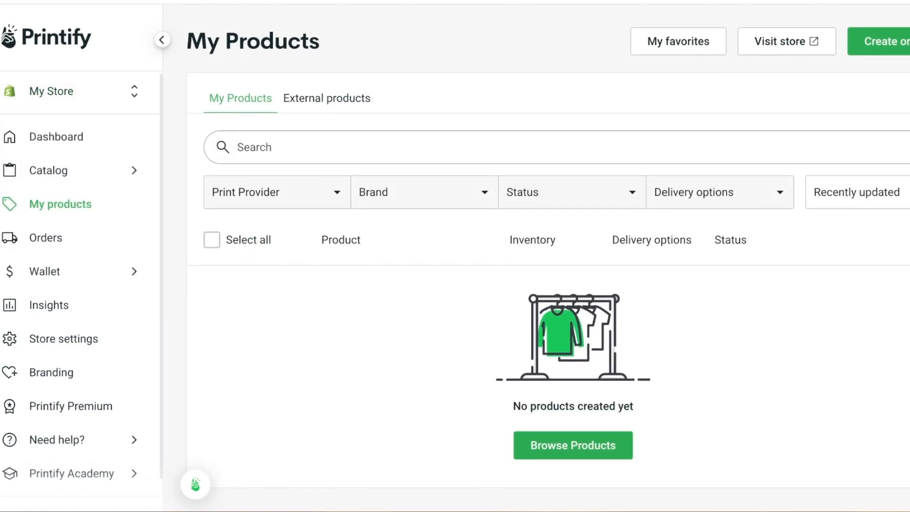
click(78, 91)
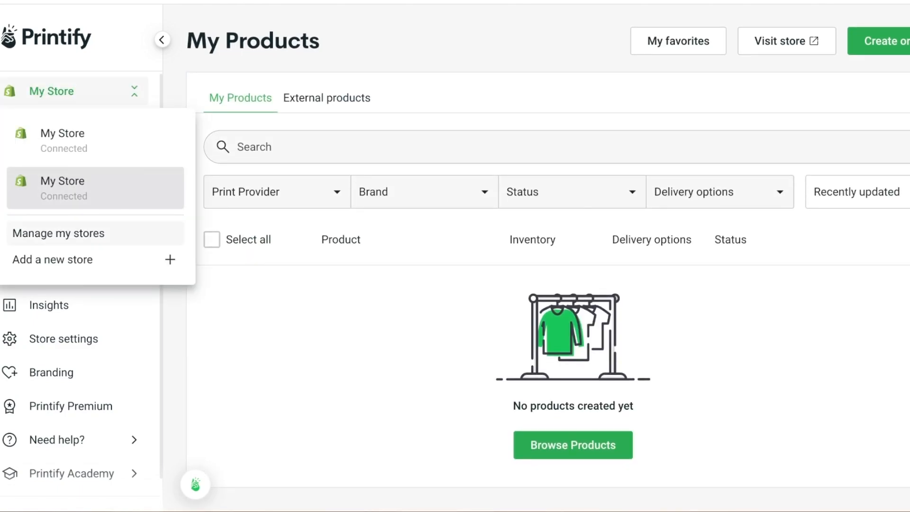
click(58, 233)
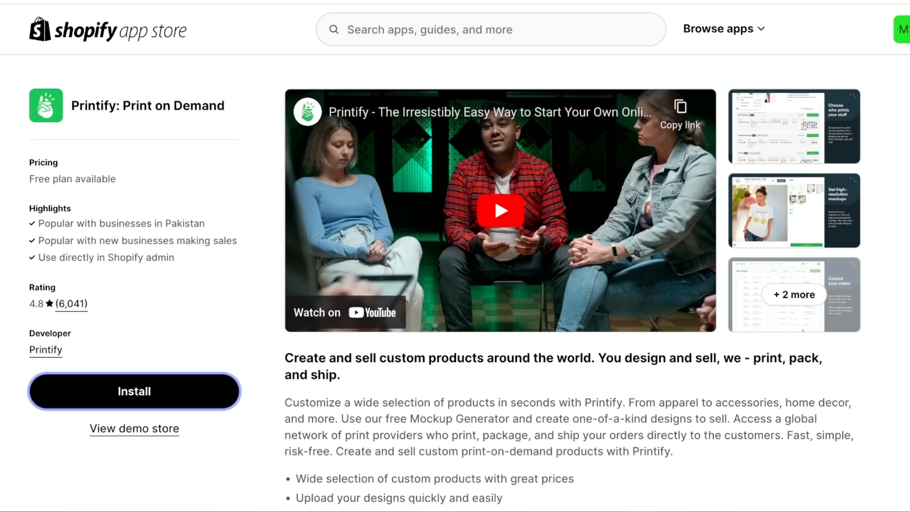
click(135, 390)
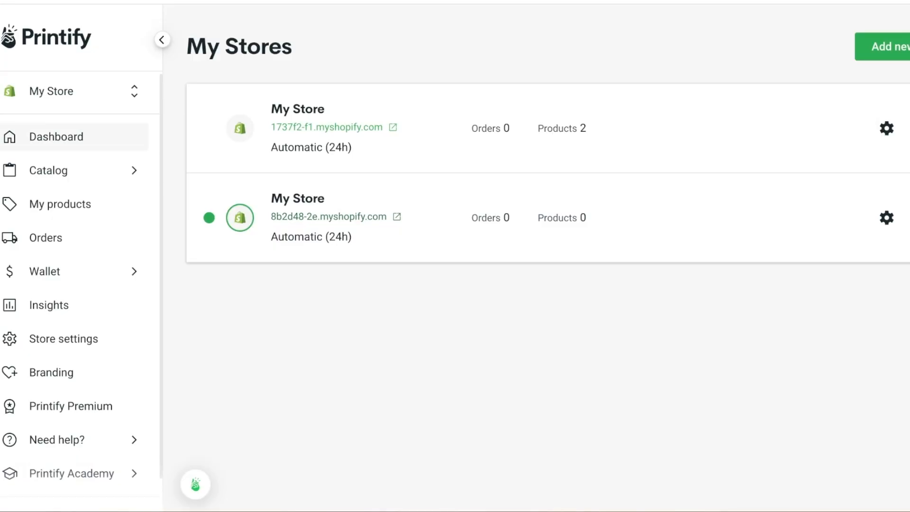
- Browse the Catalog categories and open the t-shirt product listing
click(48, 170)
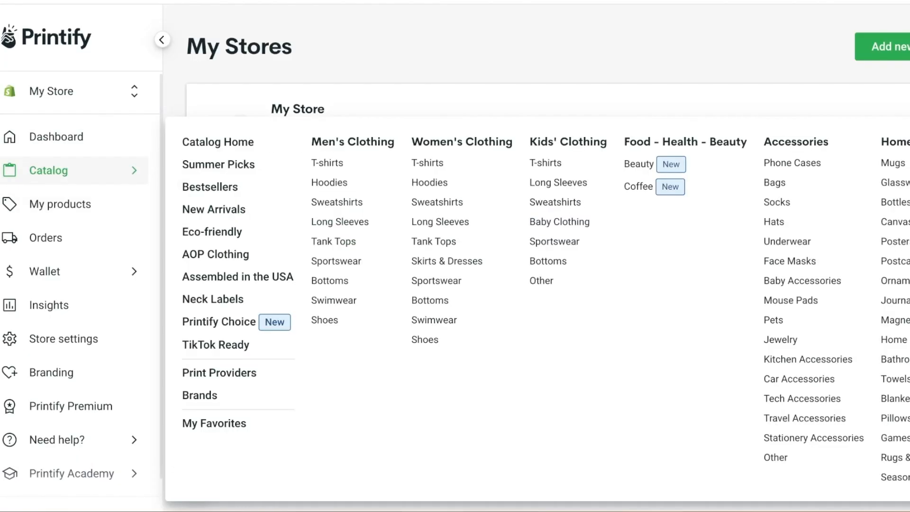
mouse_move(217, 164)
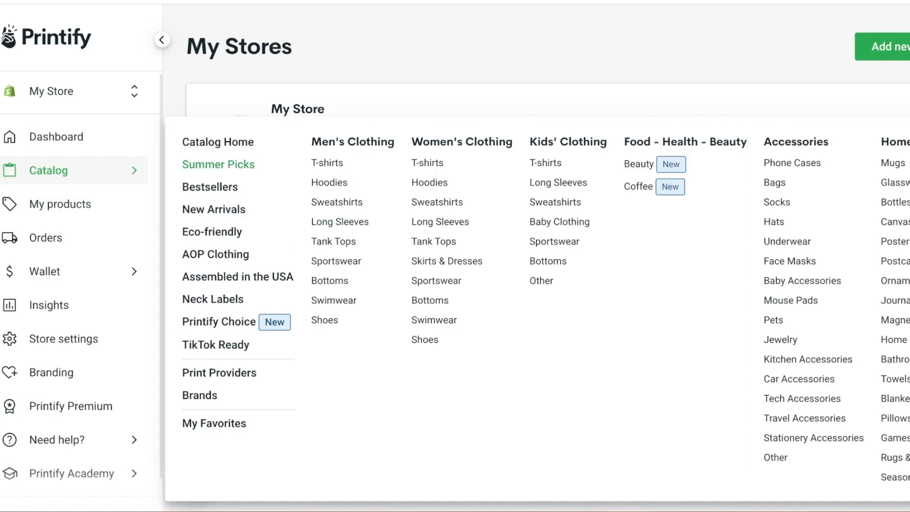
mouse_move(461, 142)
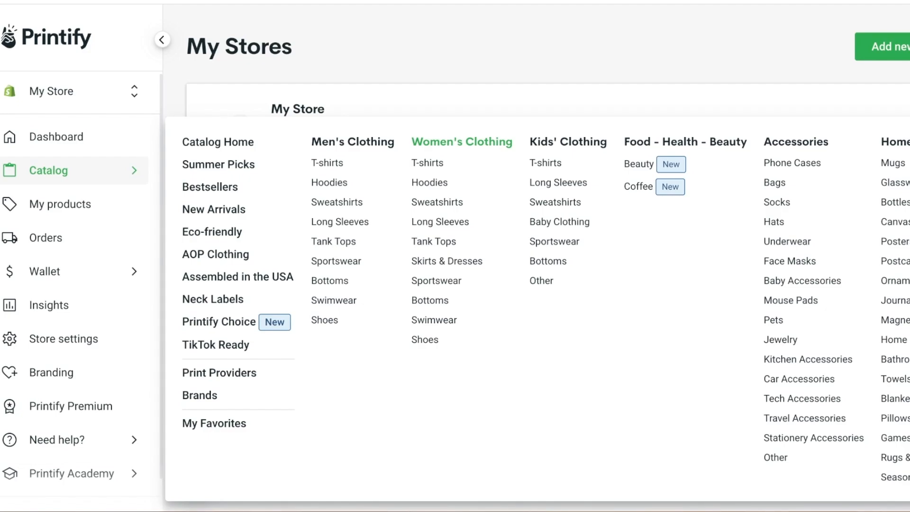
mouse_move(786, 241)
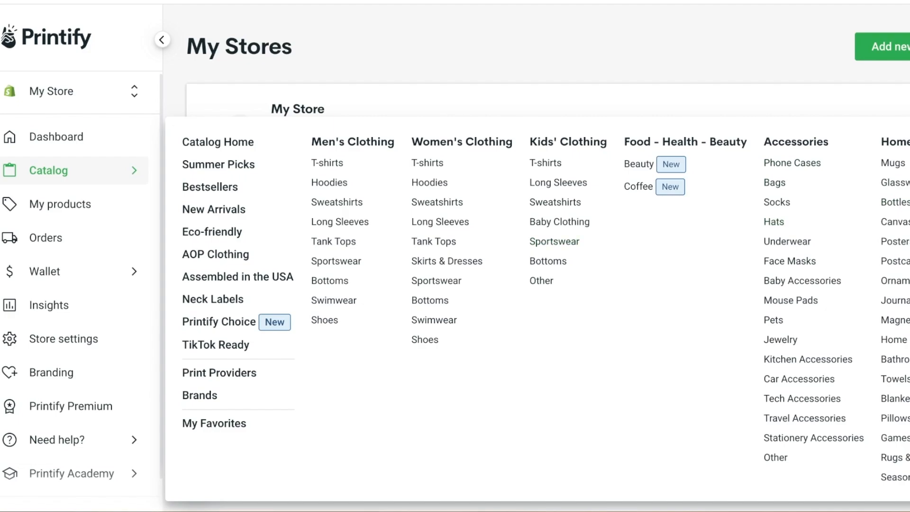
click(426, 162)
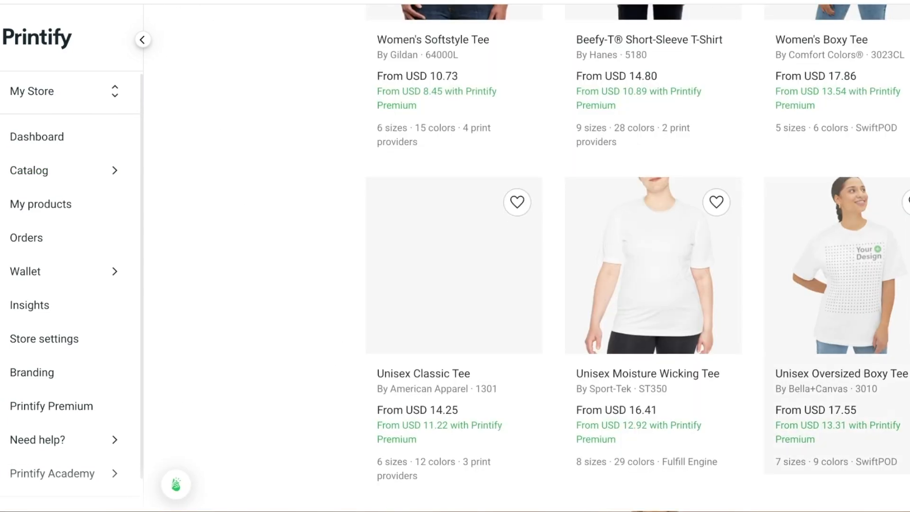
scroll(down, 3)
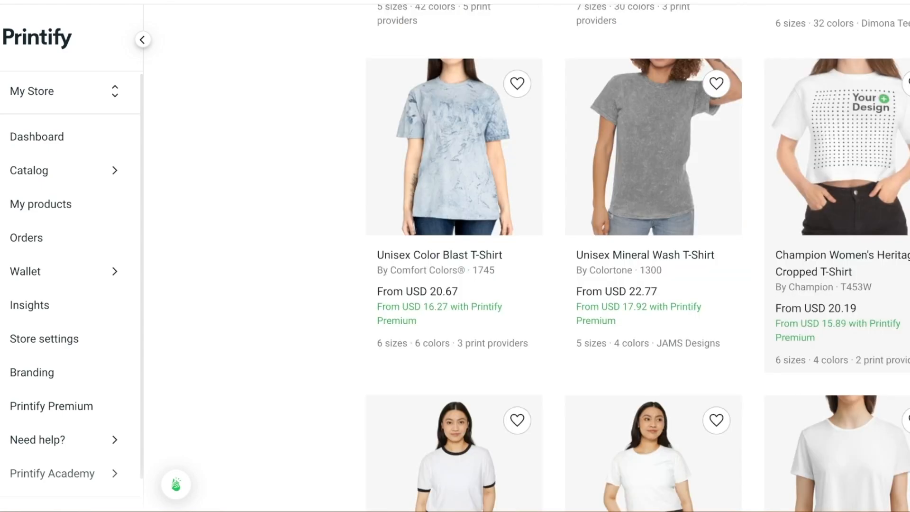
scroll(down, 3)
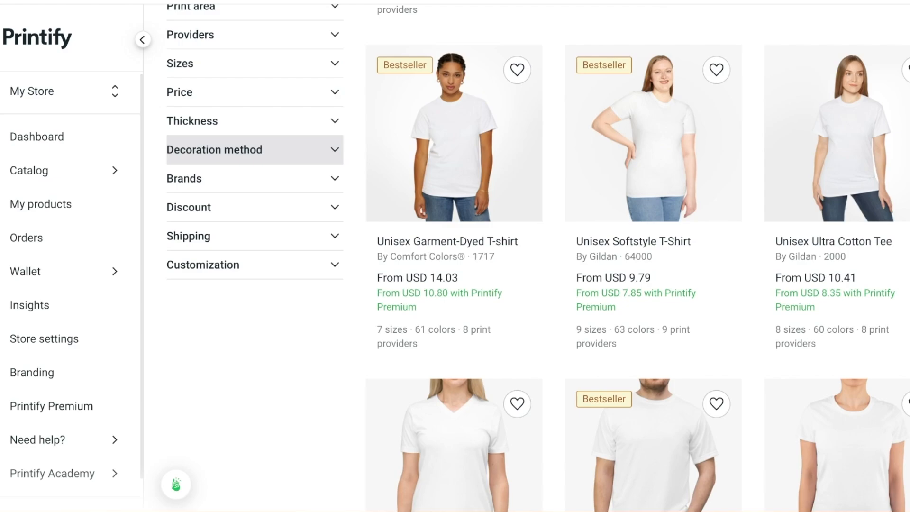
scroll(up, 3)
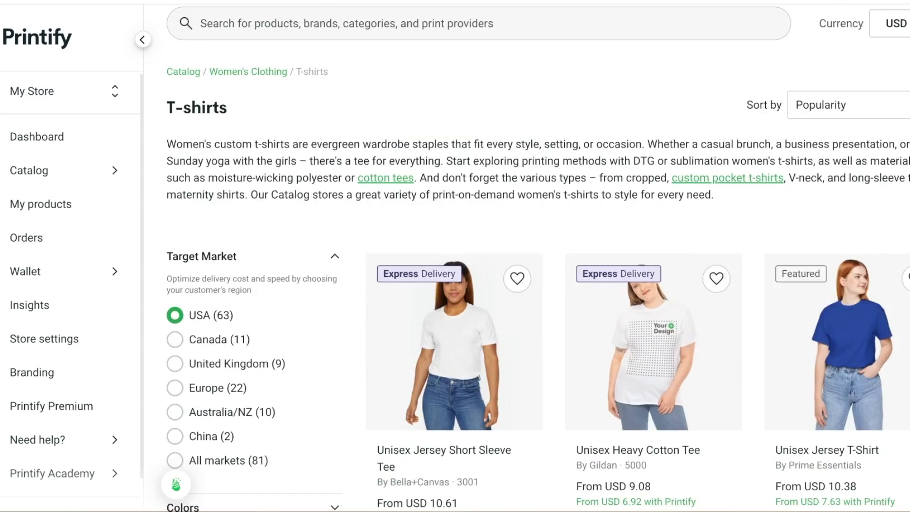
scroll(down, 3)
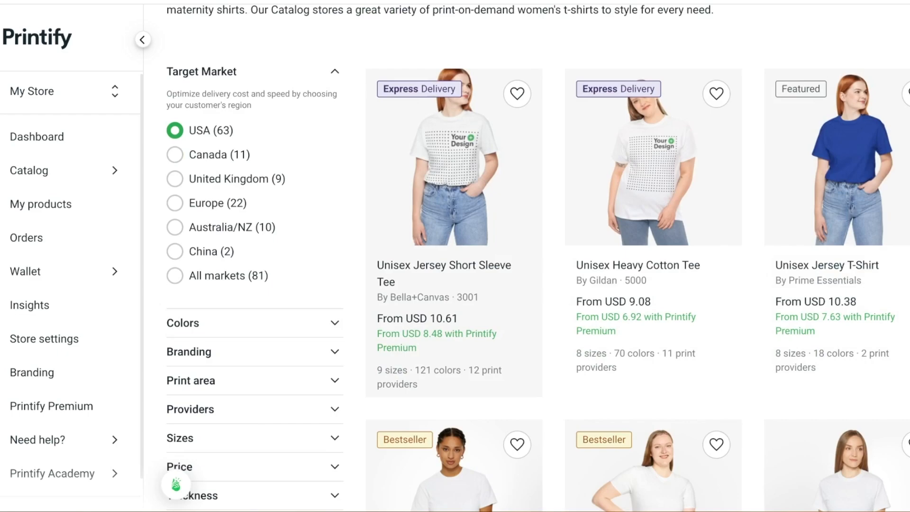
scroll(down, 3)
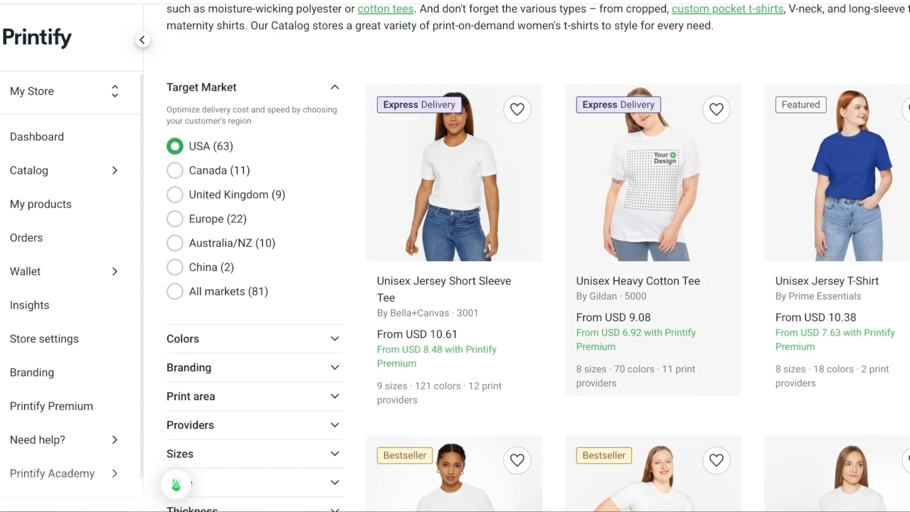
scroll(down, 3)
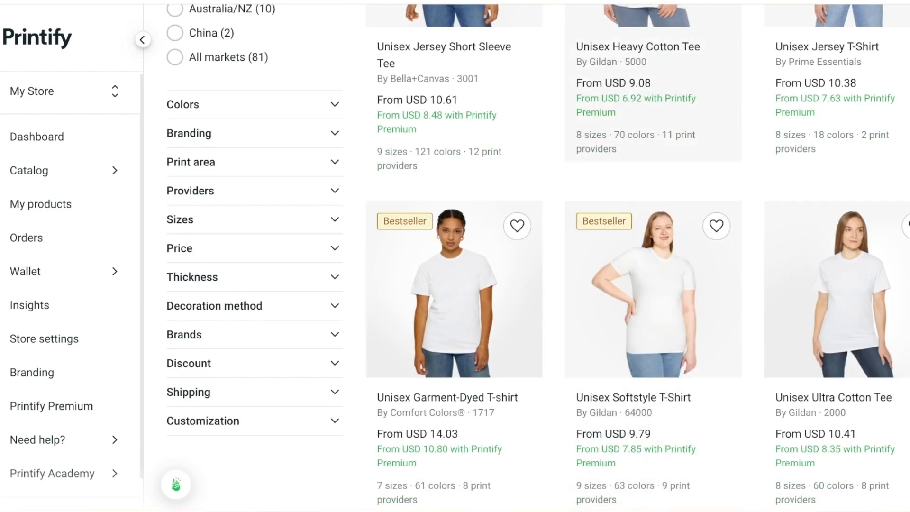
scroll(down, 3)
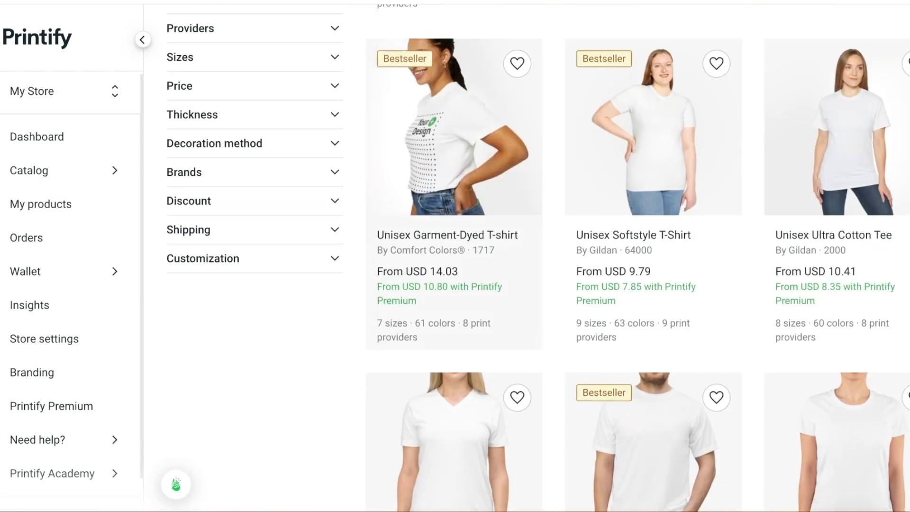
scroll(up, 3)
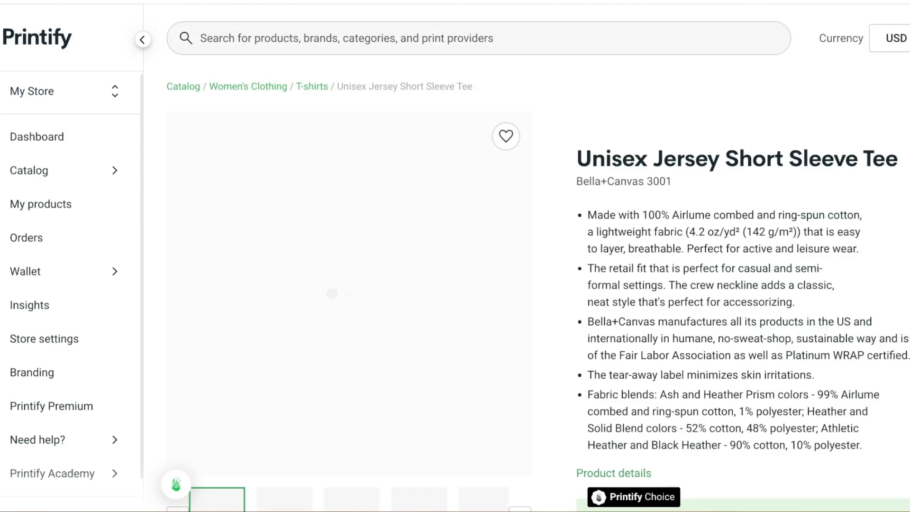
scroll(down, 3)
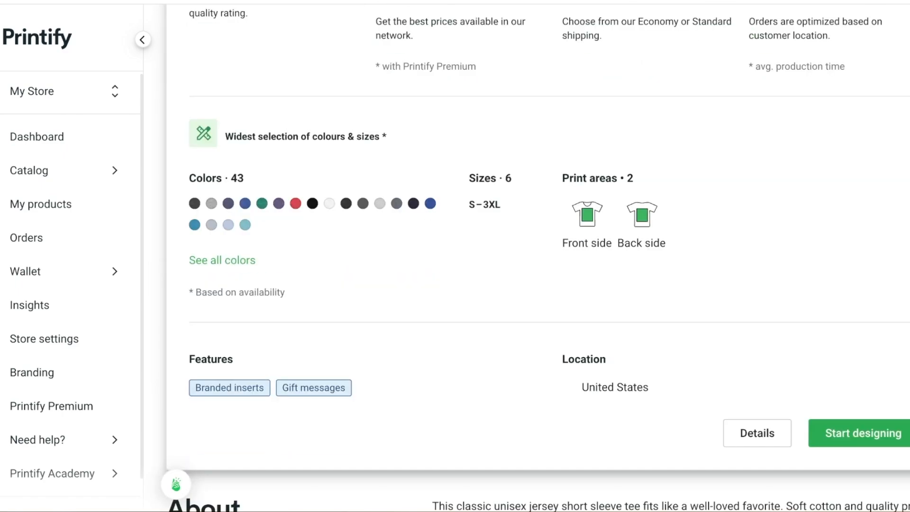
scroll(up, 3)
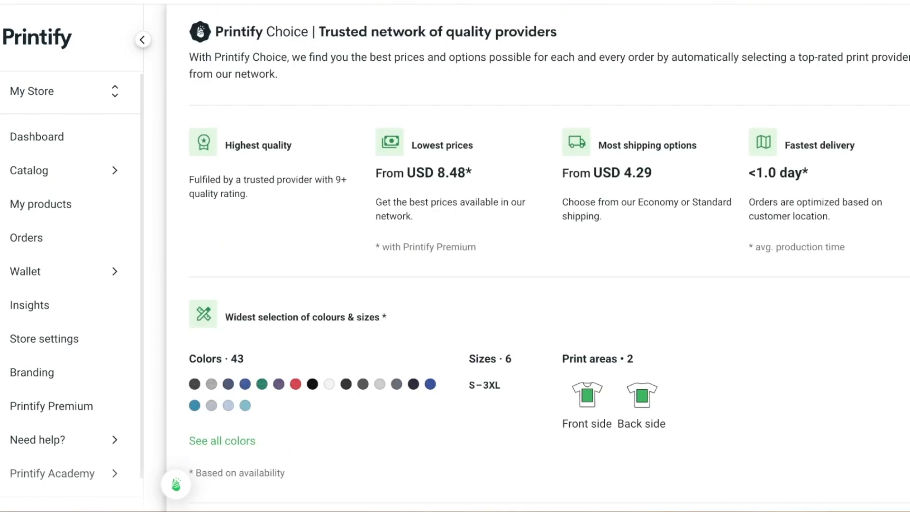
scroll(down, 3)
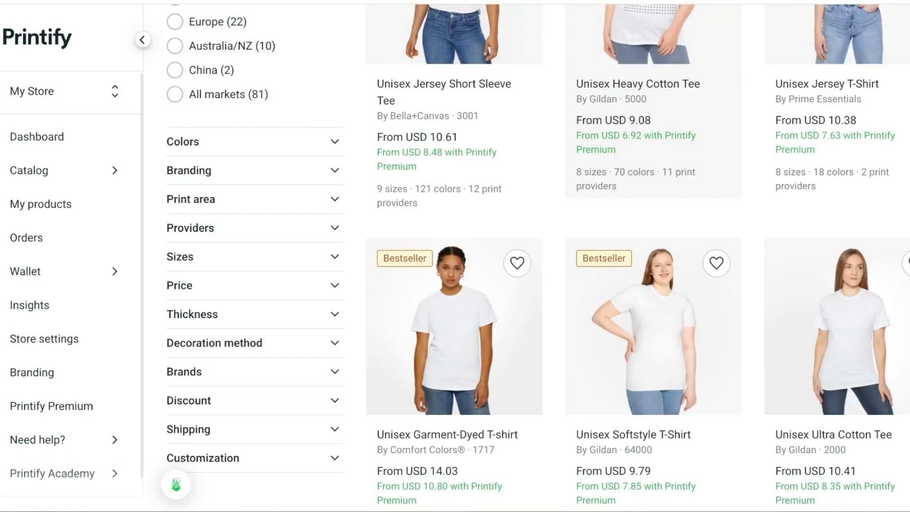
scroll(down, 3)
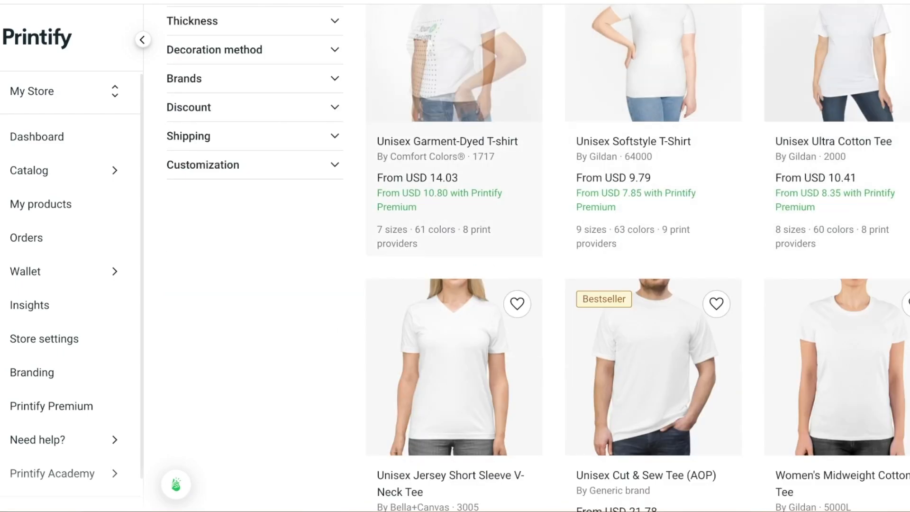
scroll(down, 3)
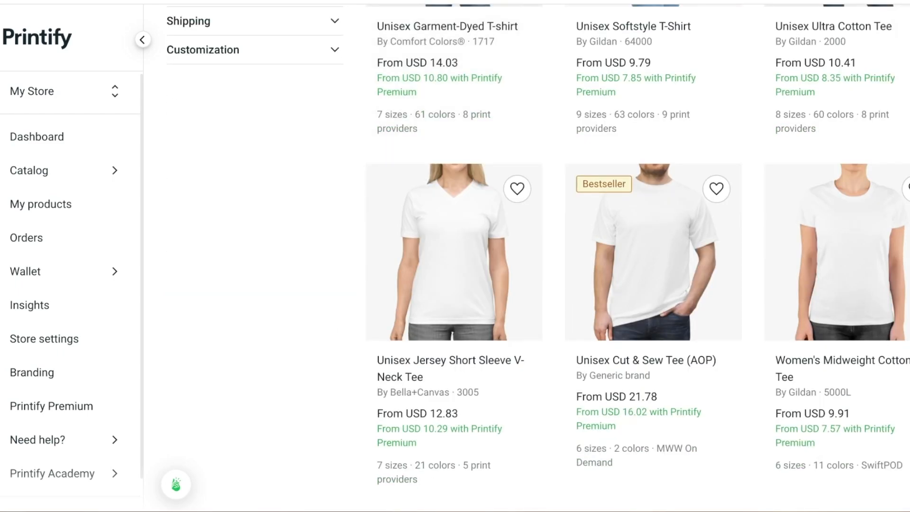
scroll(up, 3)
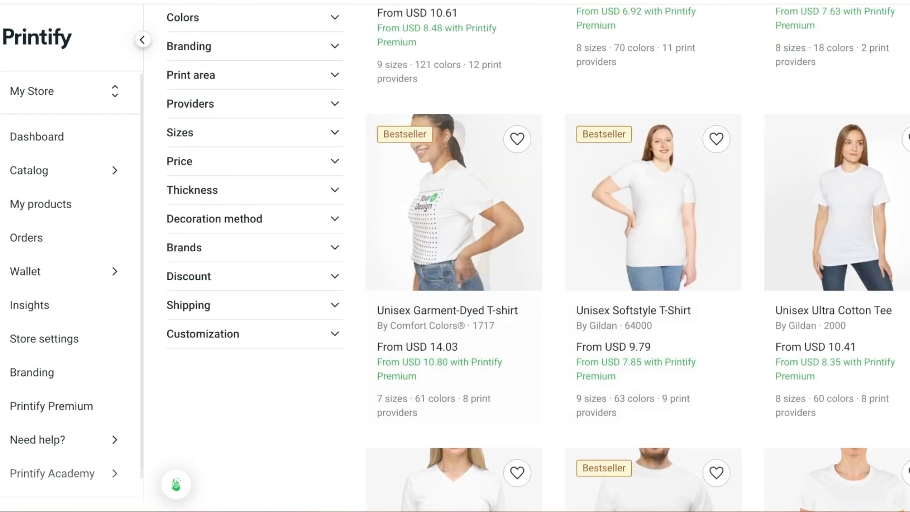
scroll(down, 3)
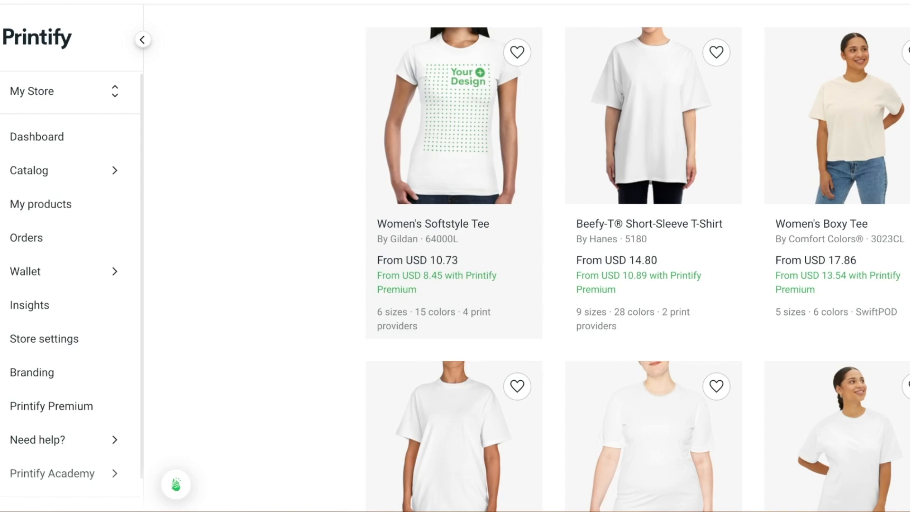
scroll(down, 3)
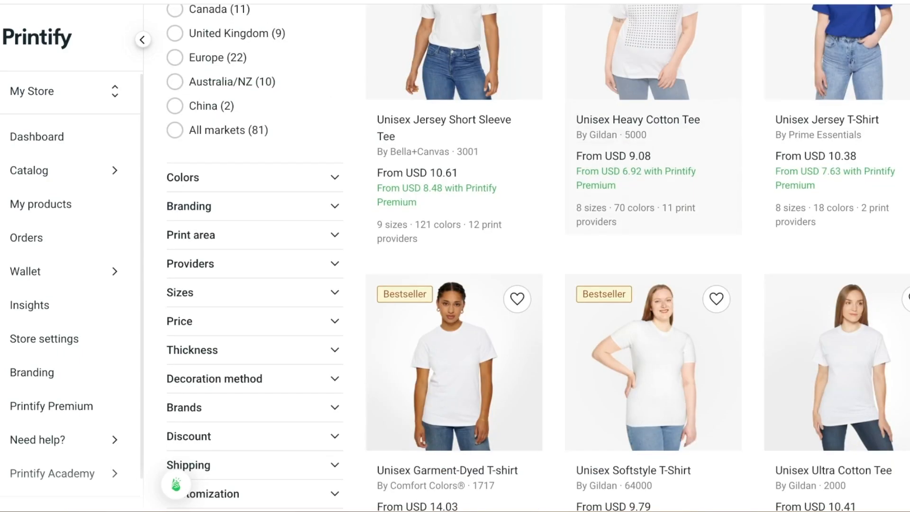
scroll(up, 3)
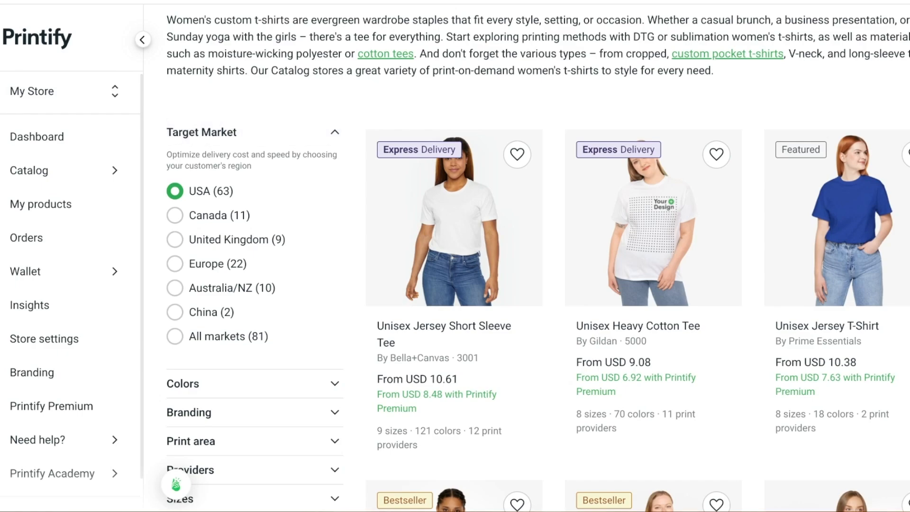
scroll(down, 3)
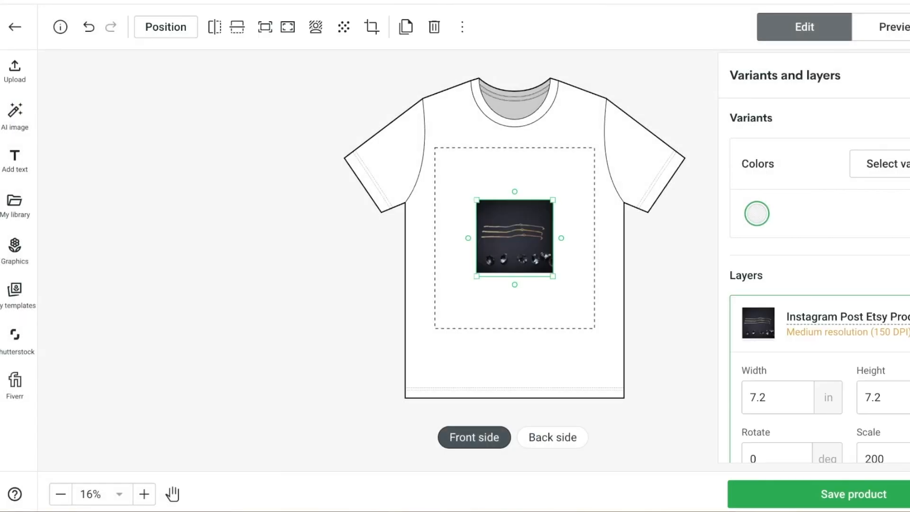
- Shrink the bracelet photo and position it at the top of the front print area
click(315, 27)
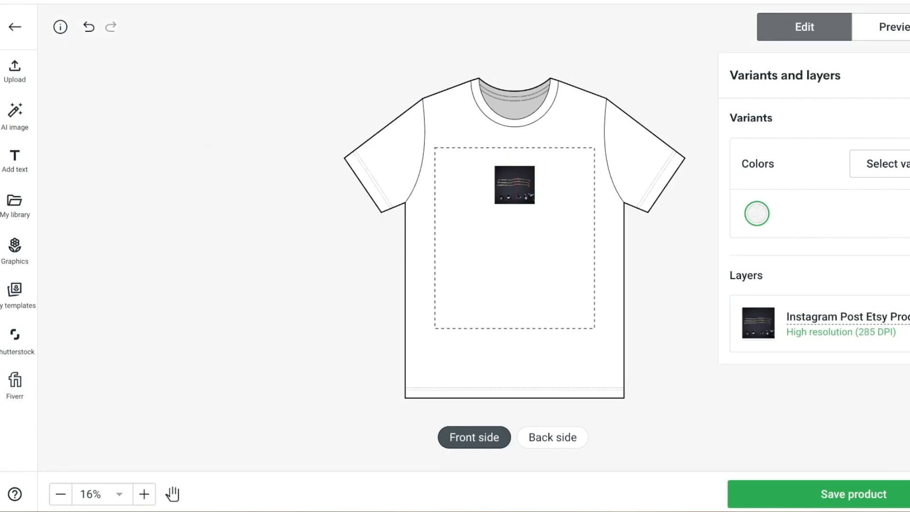
- Open and close the AI image generator, then review the White colour variant
click(14, 161)
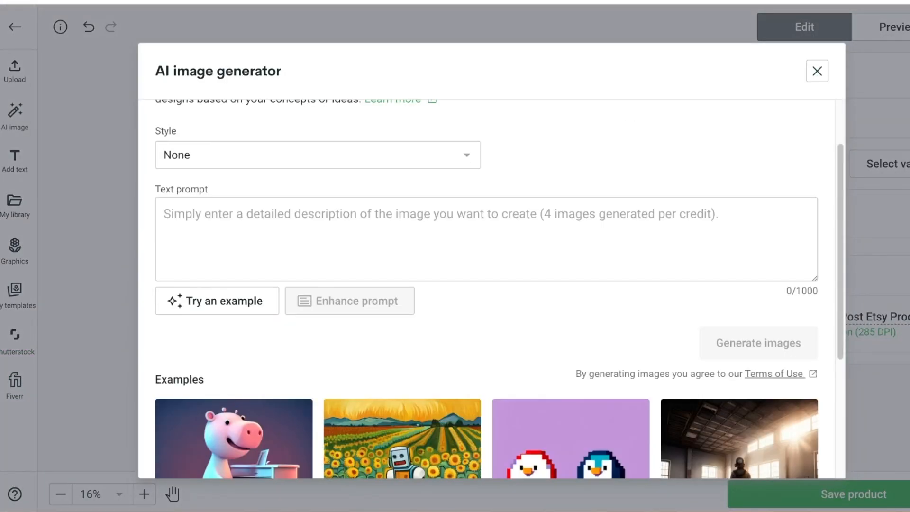
click(816, 70)
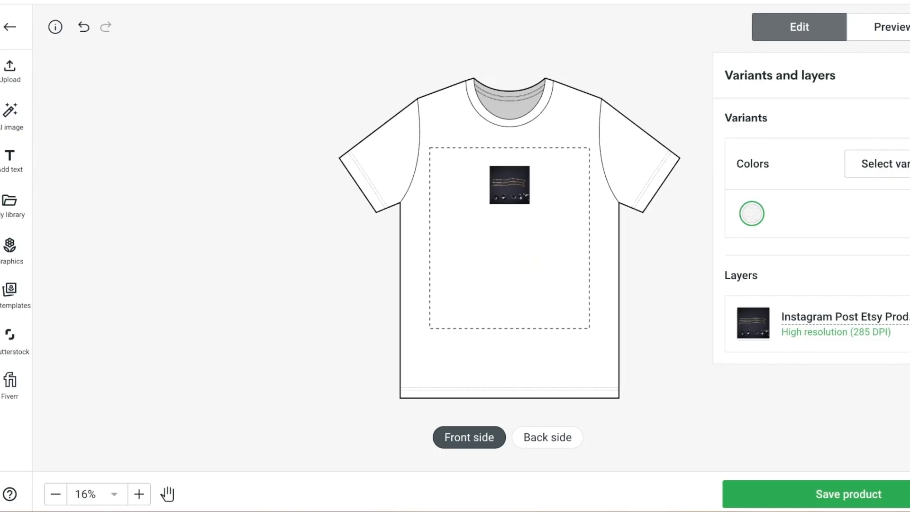
click(887, 164)
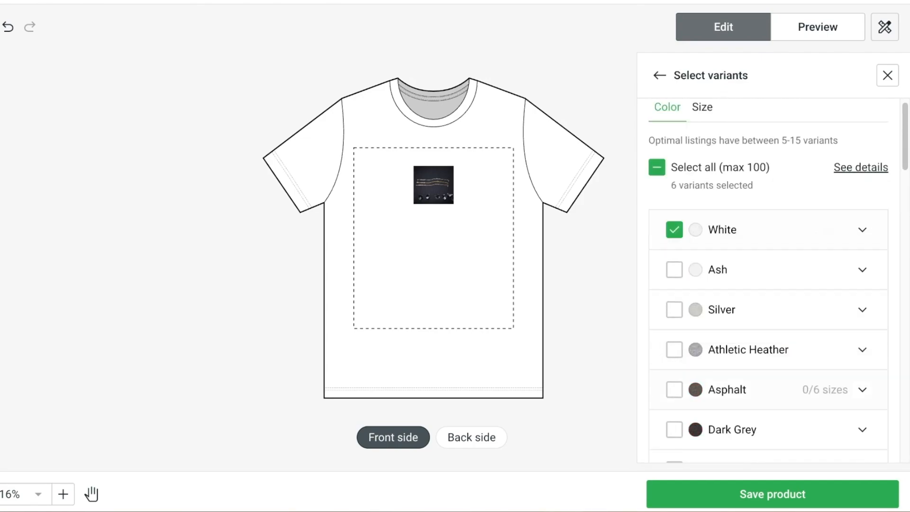
- Return to the variants and layers overview and save the tee as a product
click(658, 75)
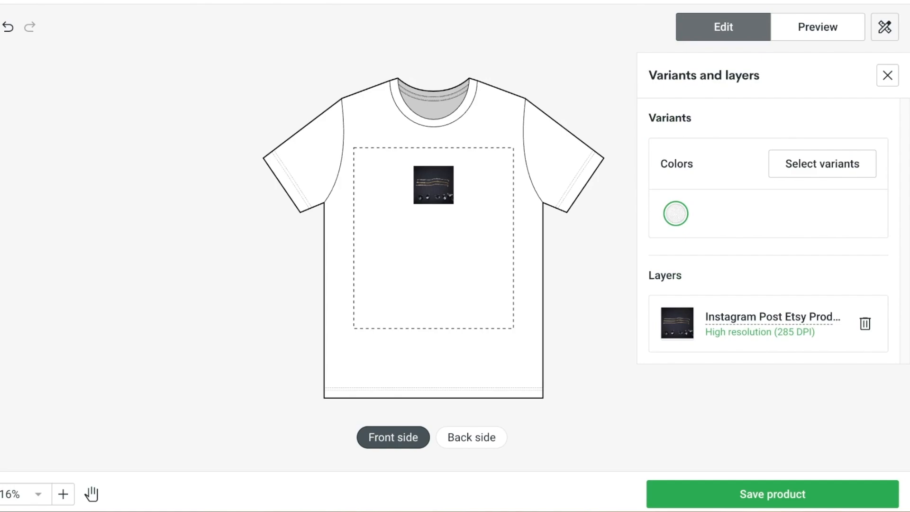
click(772, 494)
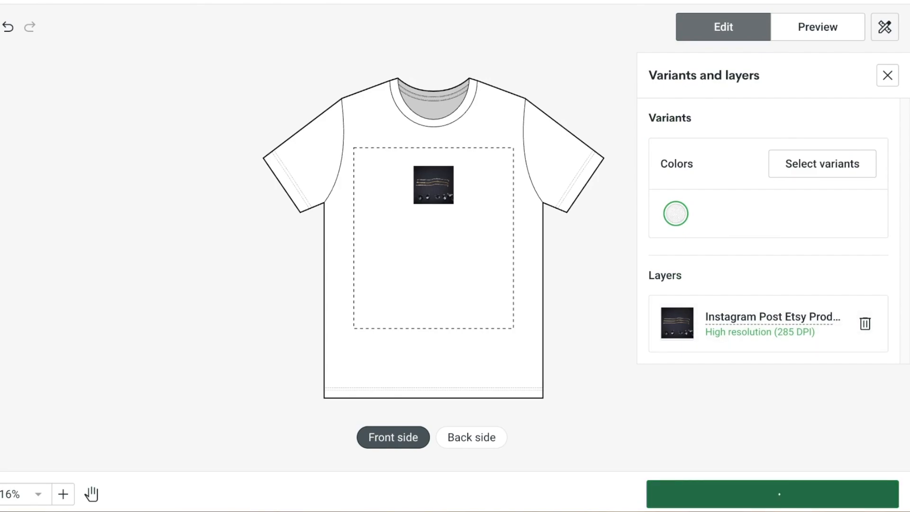
click(769, 494)
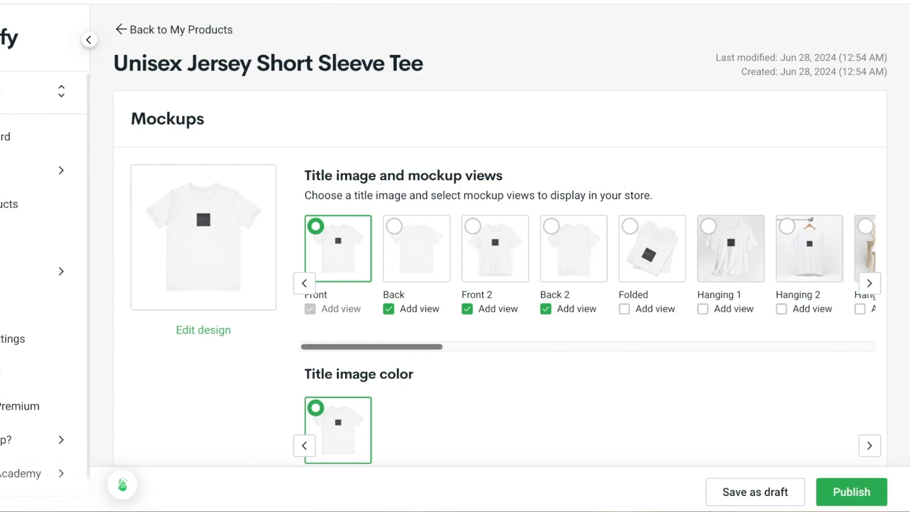
- Page through the mockup views, add Hanging 3, and set Folded as title image
click(868, 283)
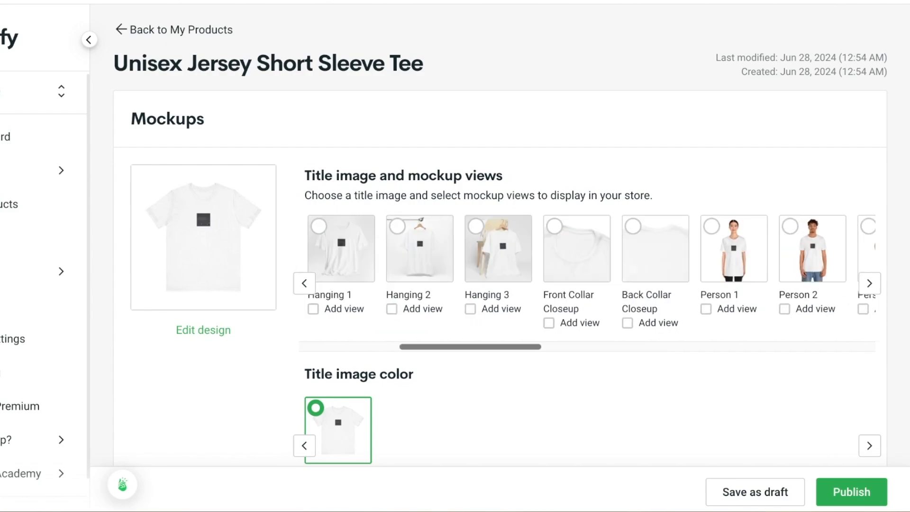
click(869, 284)
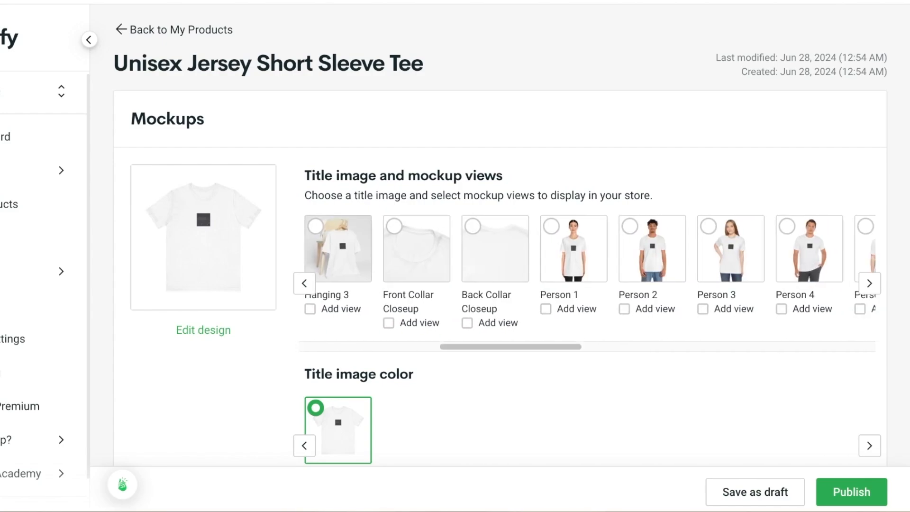
click(550, 225)
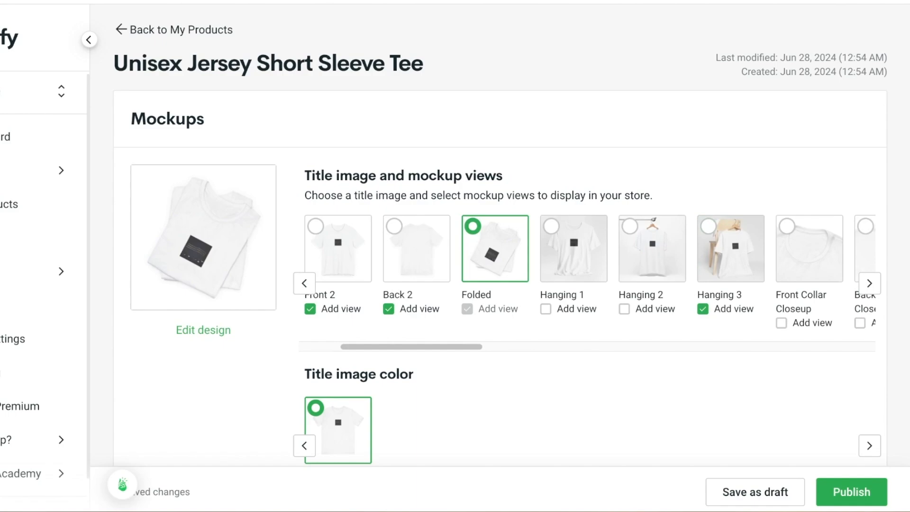
scroll(down, 3)
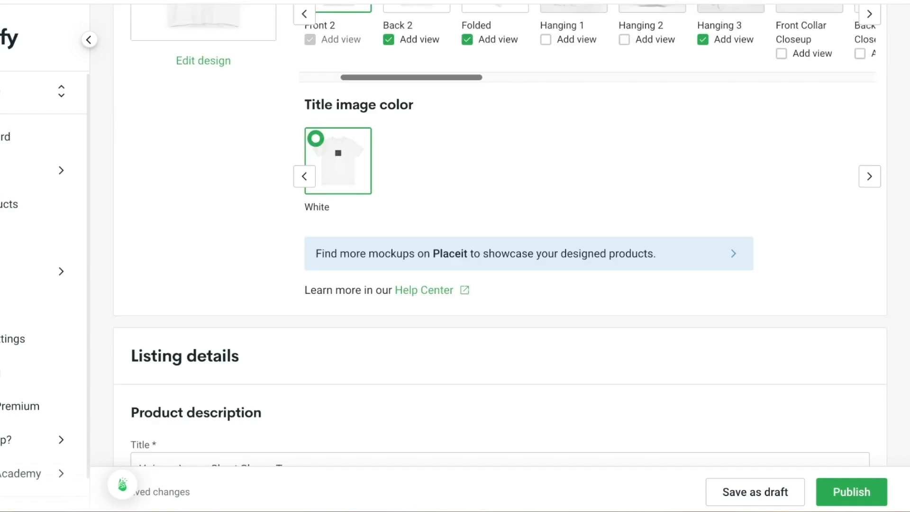
scroll(down, 3)
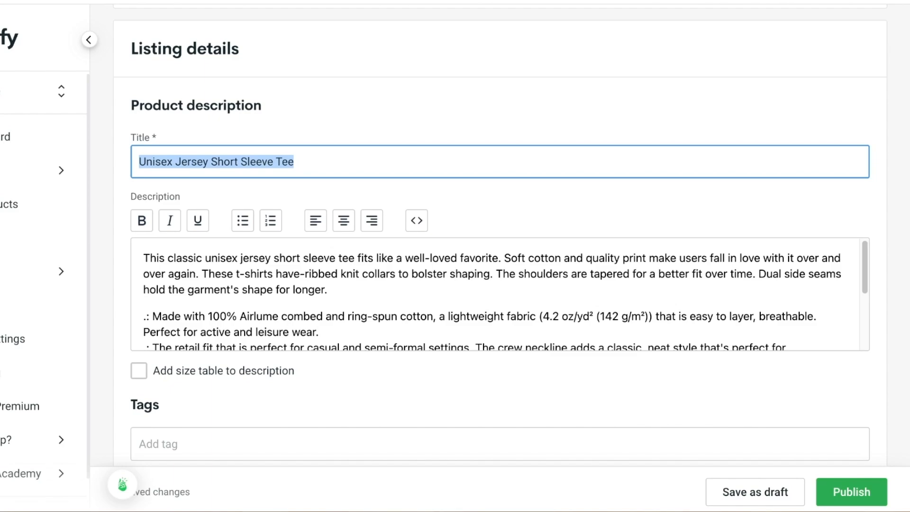
- Enter 'Bracelet Printed Tee' as the listing title and scroll toward Tags
text(Bracelet T)
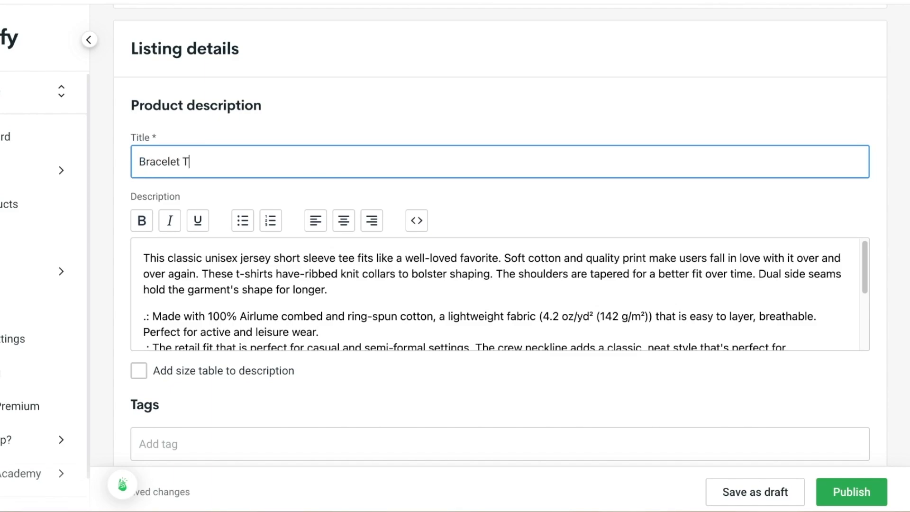
text(Printed Tee)
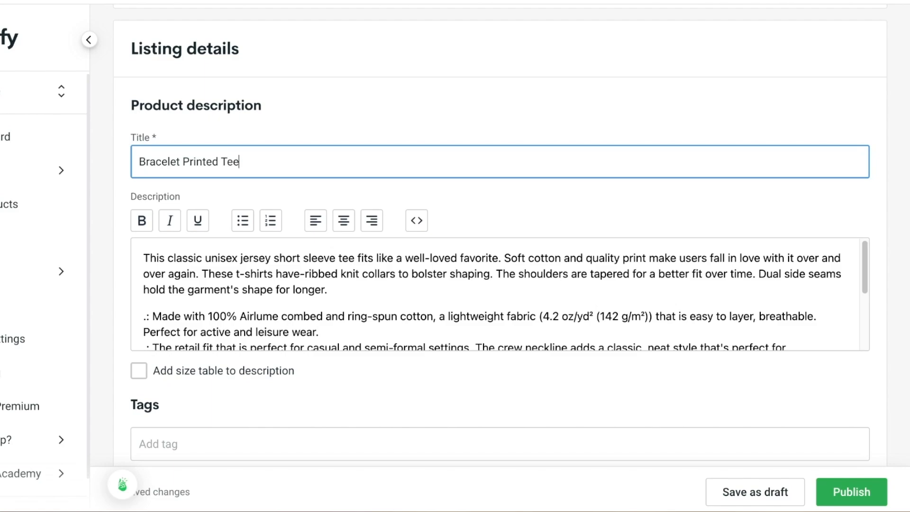
scroll(down, 3)
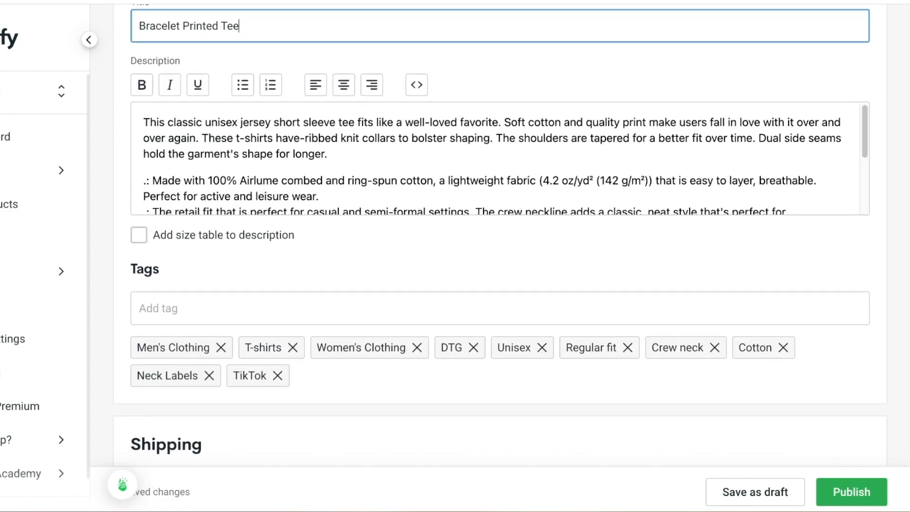
scroll(up, 3)
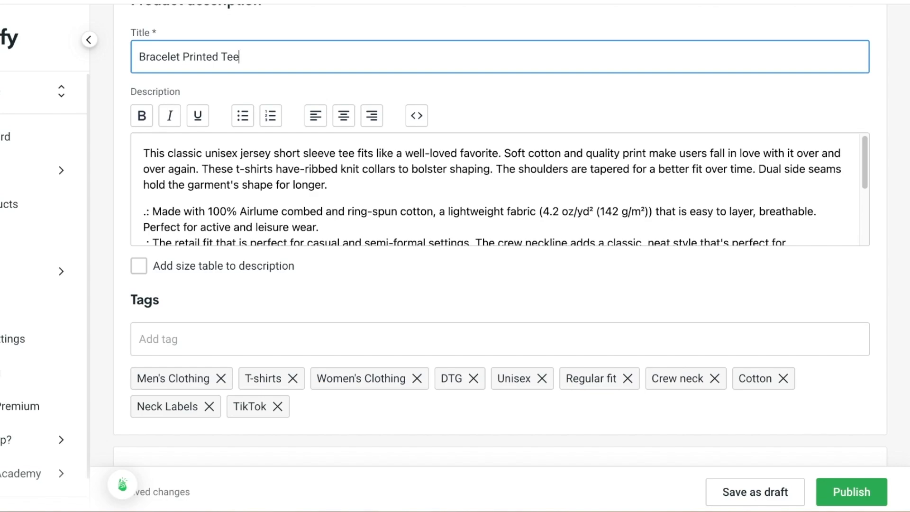
scroll(down, 3)
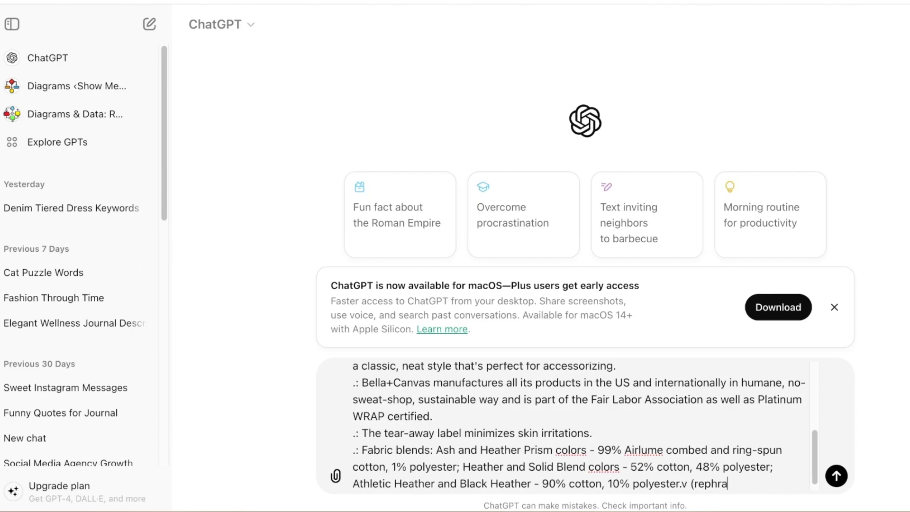
- Ask ChatGPT to rephrase and rewrite the pasted tee description
text(se and rewrite in)
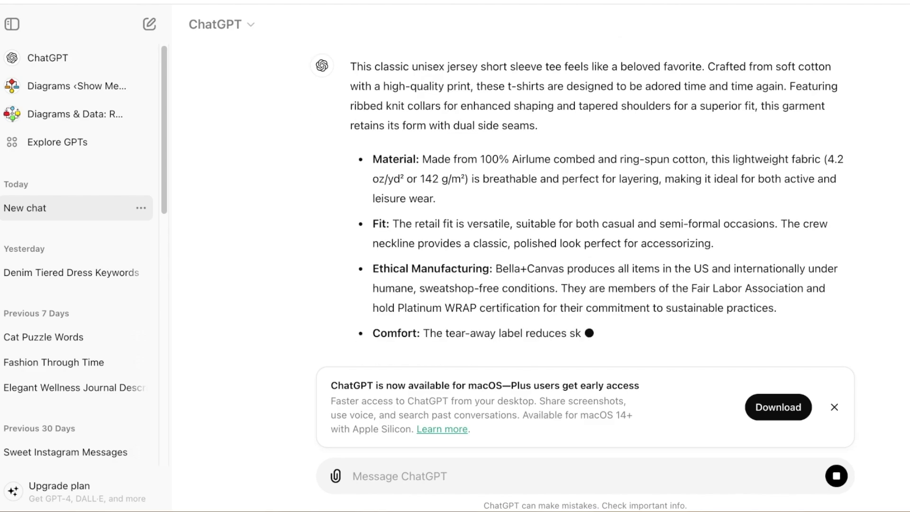
scroll(up, 3)
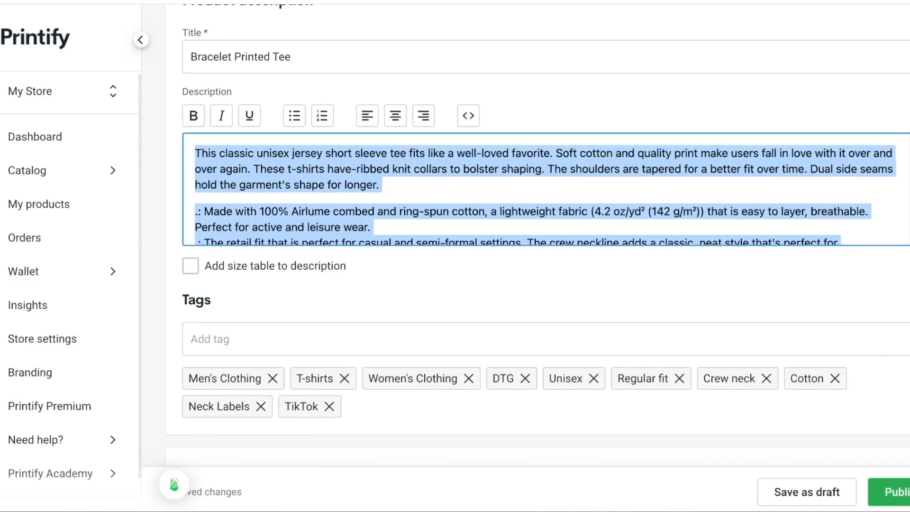
- Set the S, M and L tee variants to a USD 30.00 retail price
scroll(down, 3)
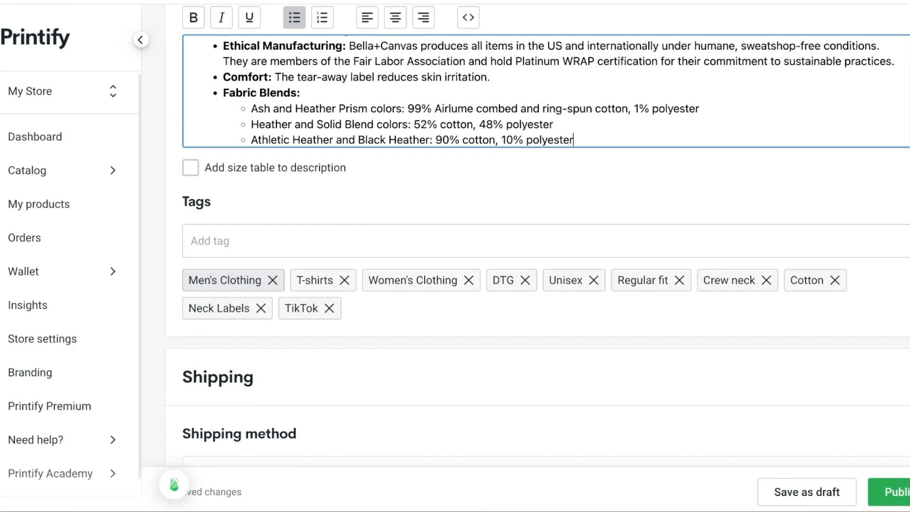
scroll(down, 3)
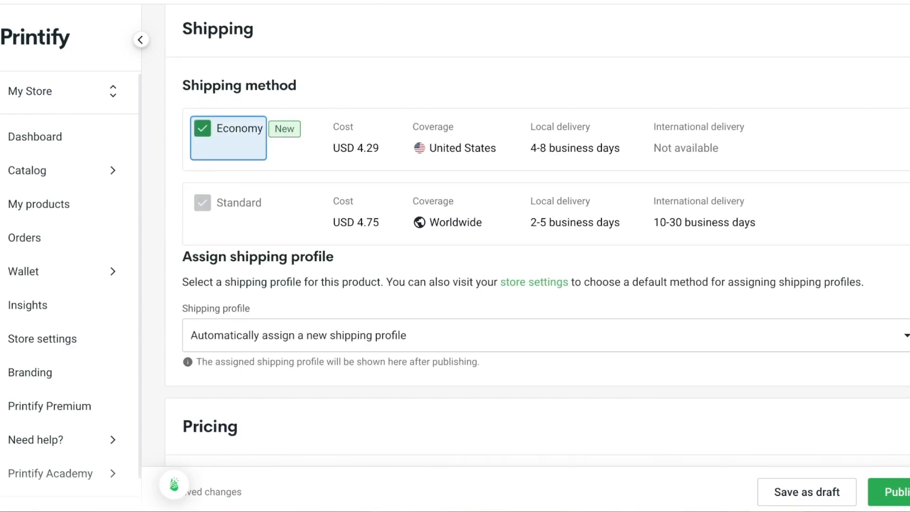
scroll(down, 3)
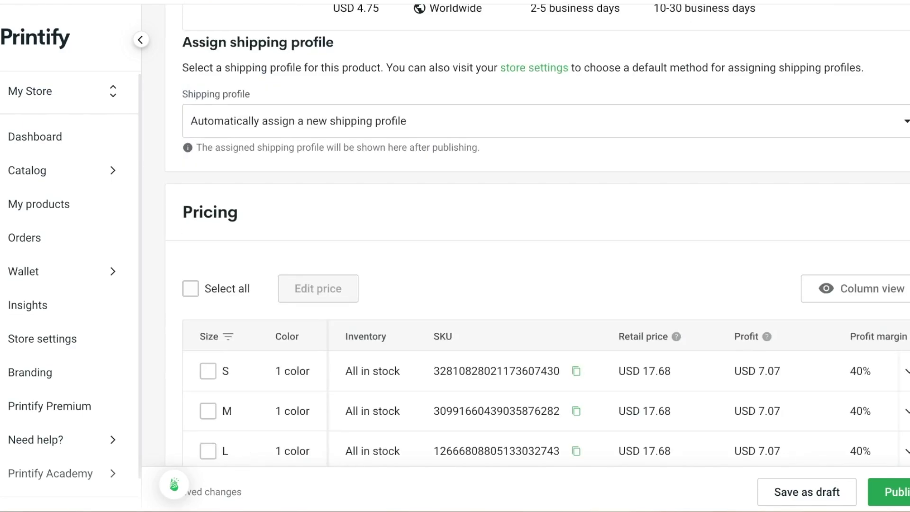
scroll(down, 3)
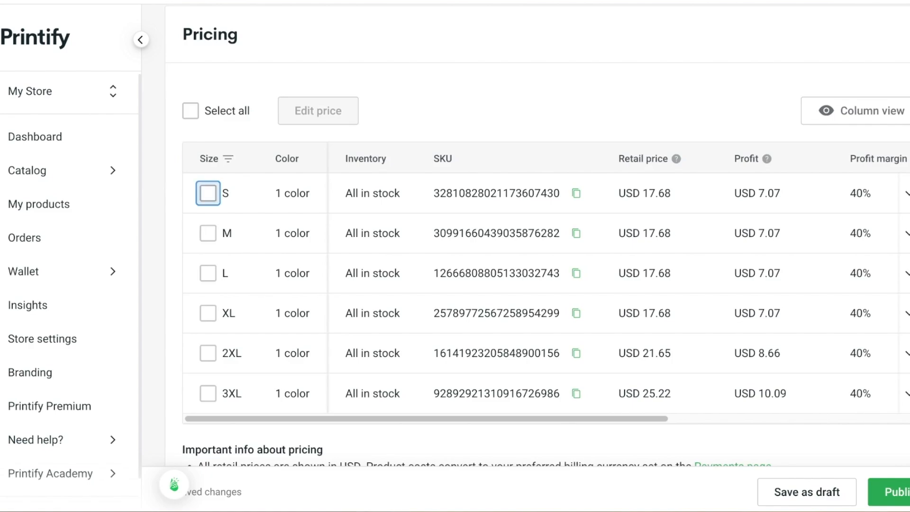
click(208, 273)
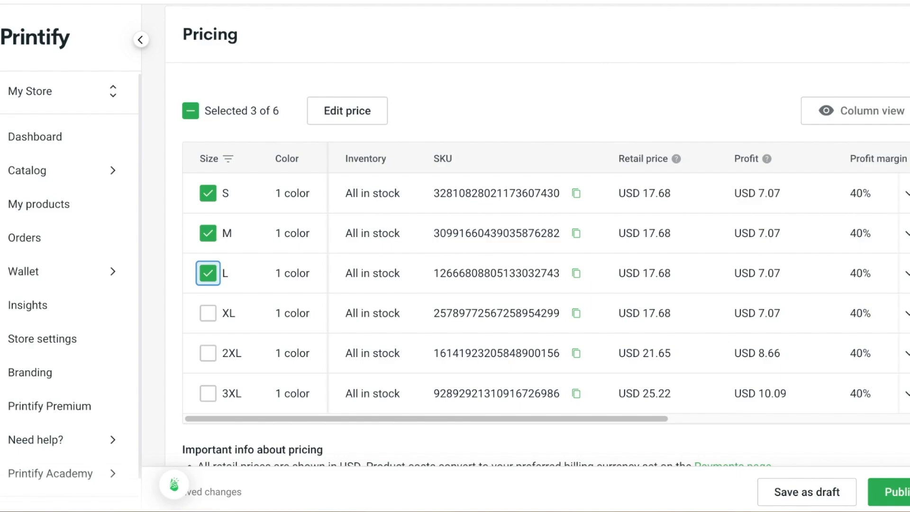
click(643, 192)
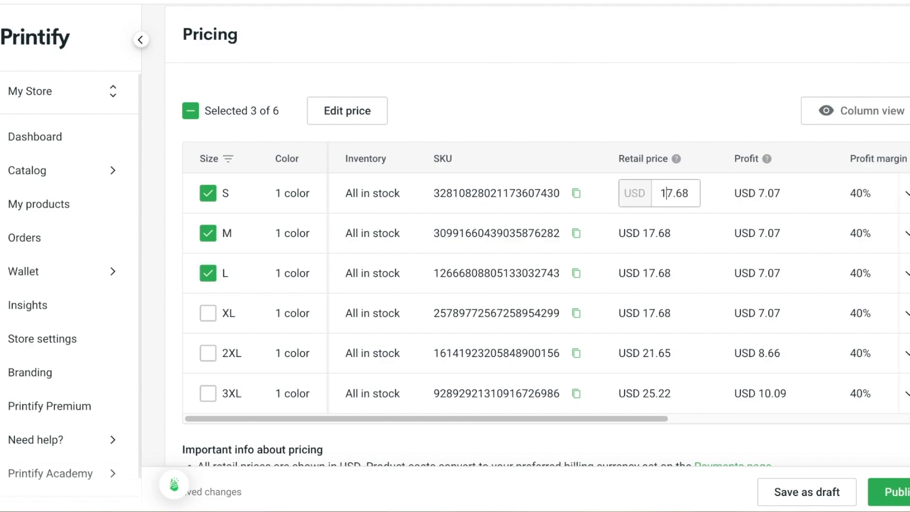
text(30)
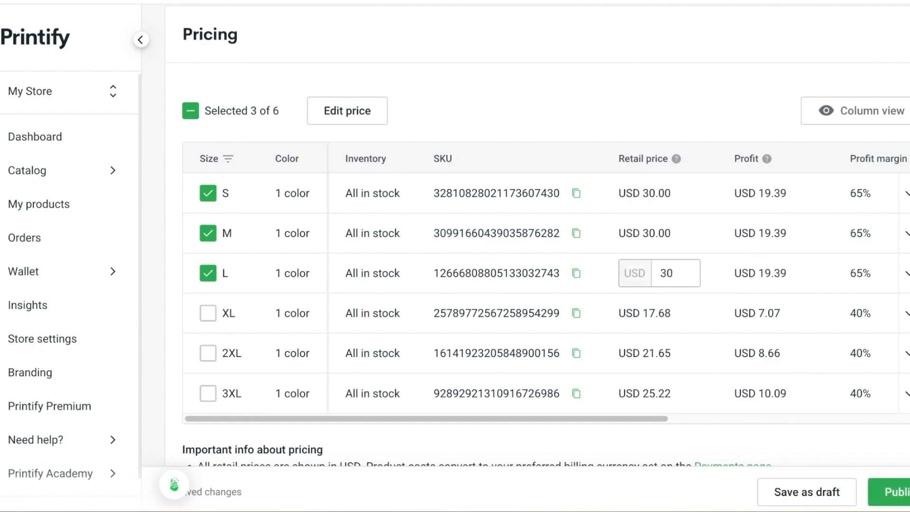
scroll(down, 3)
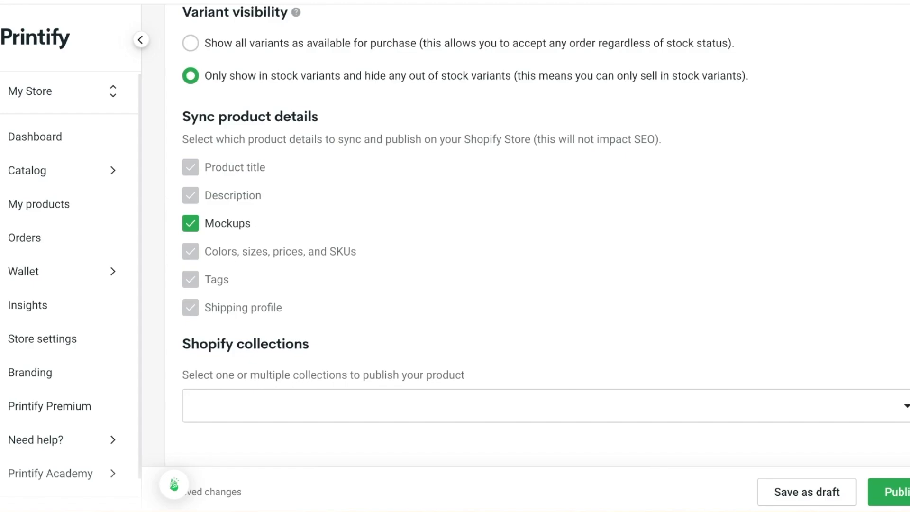
scroll(down, 3)
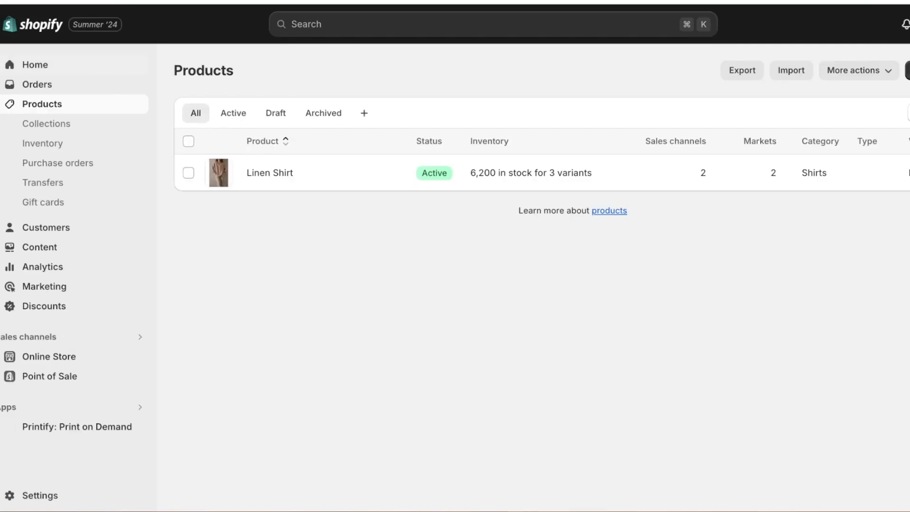
- Open the Printify: Print on Demand app from Shopify's Apps sidebar
click(35, 65)
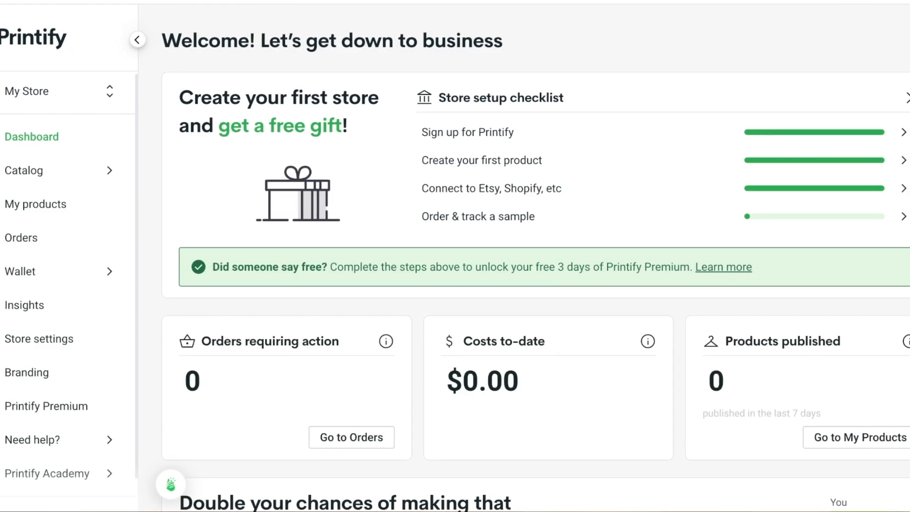
mouse_move(36, 204)
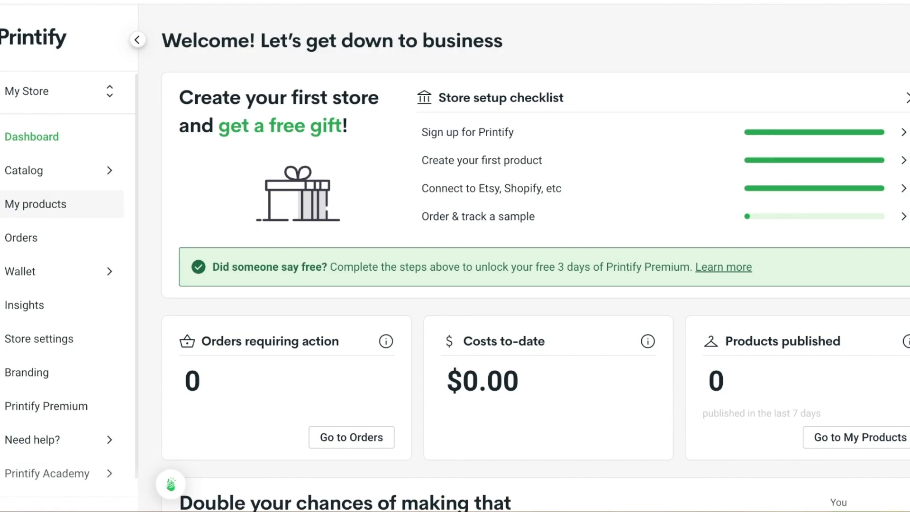
- Check Bracelet Printed Tee's upload status in My products and Orders, then visit the store
click(36, 204)
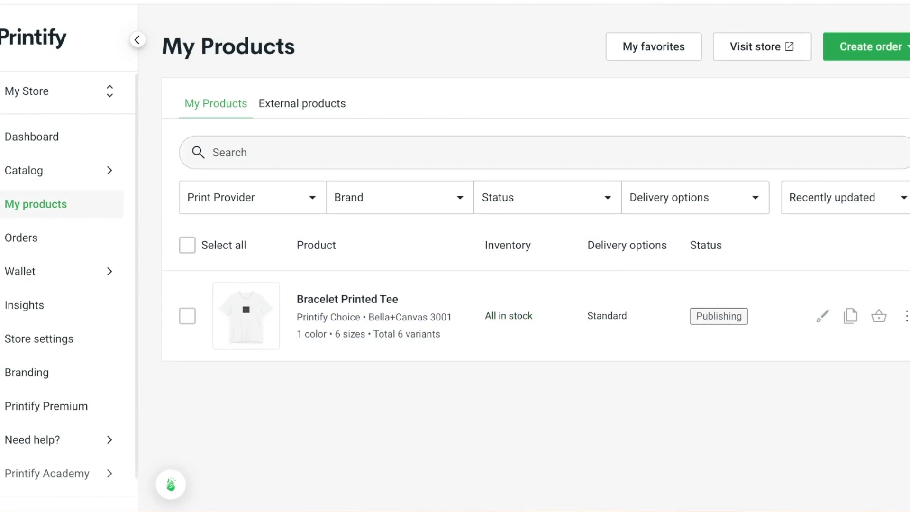
mouse_move(907, 315)
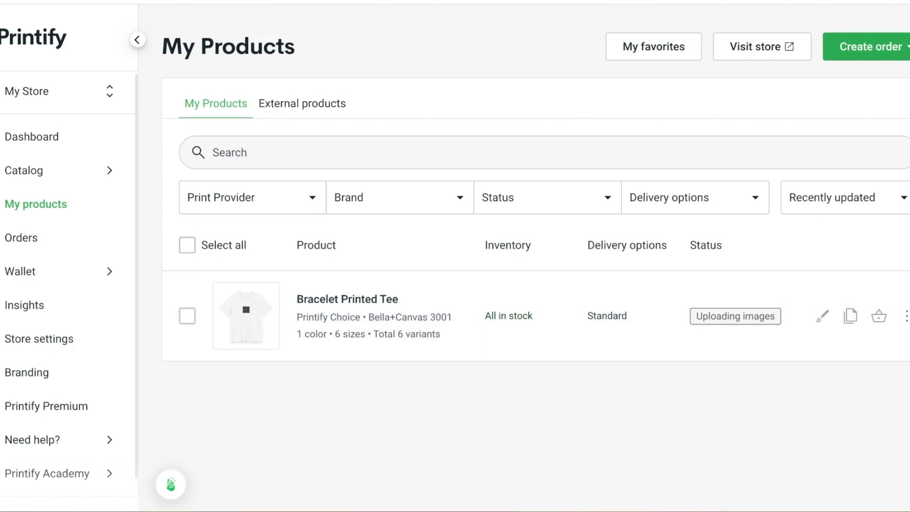
mouse_move(21, 238)
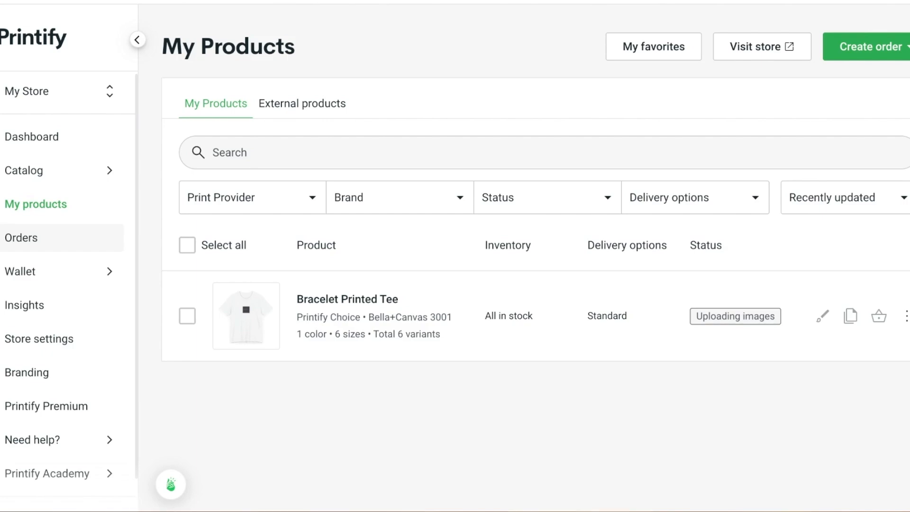
click(21, 238)
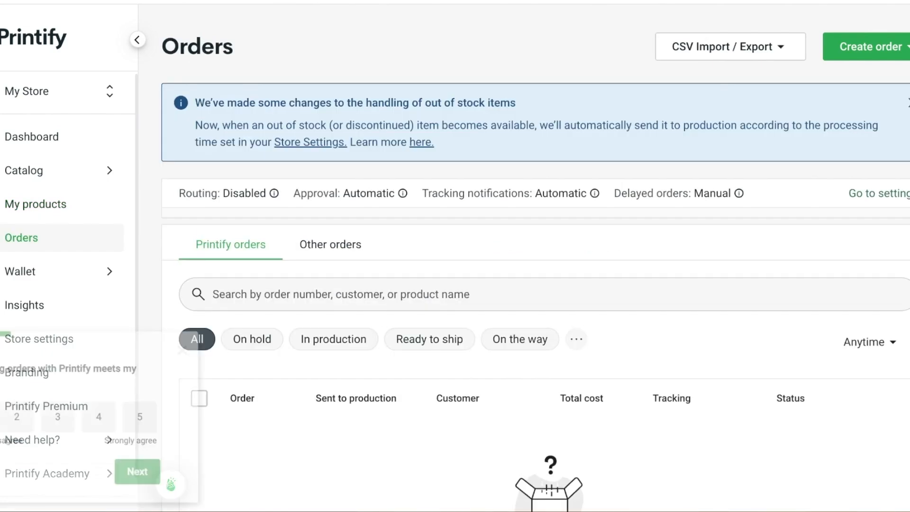
scroll(down, 3)
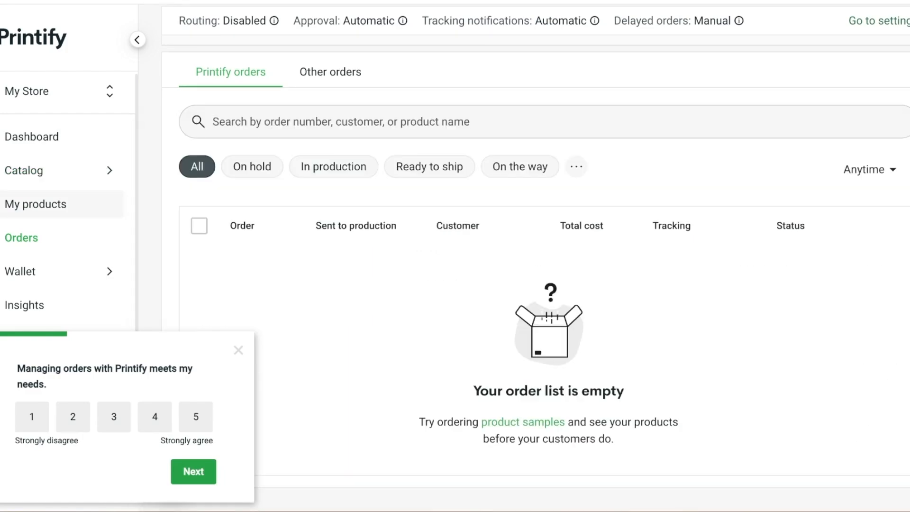
click(35, 203)
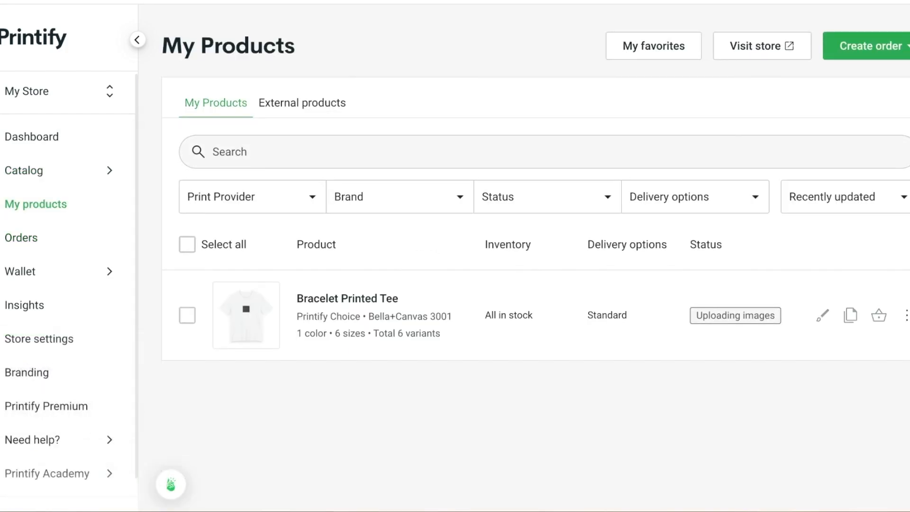
click(755, 46)
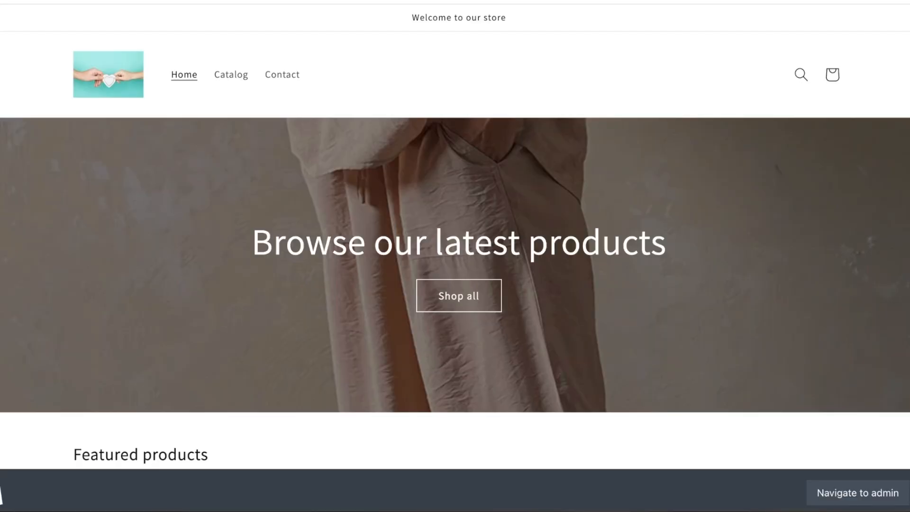
- Browse the live Bracelet Printed Tee product page, then go to the Shopify admin home
click(858, 493)
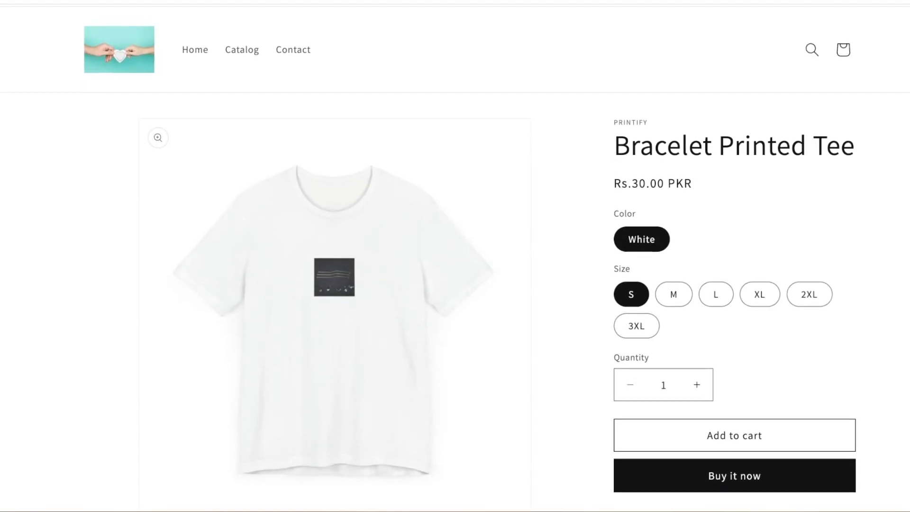
scroll(down, 3)
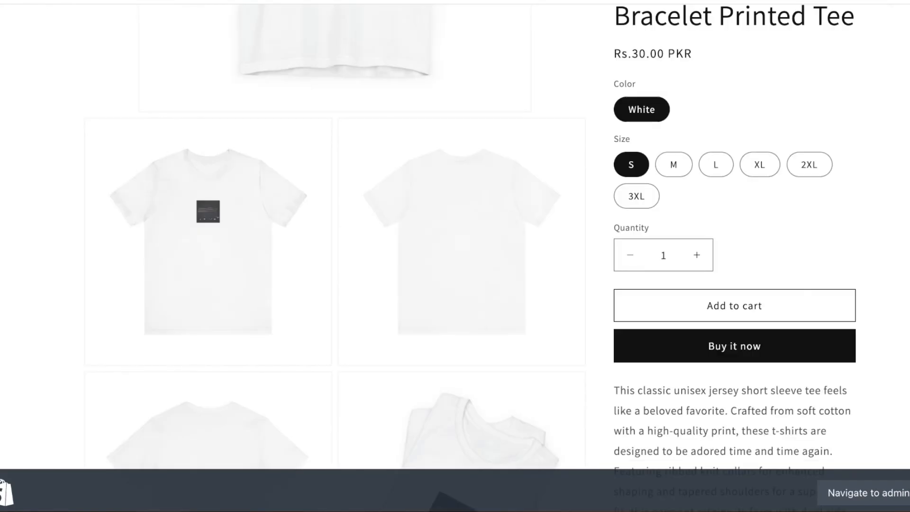
scroll(down, 3)
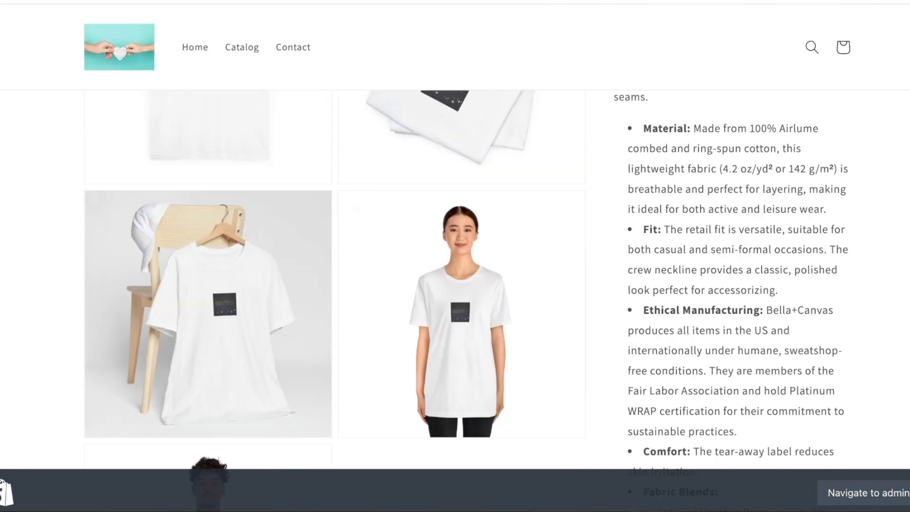
scroll(up, 3)
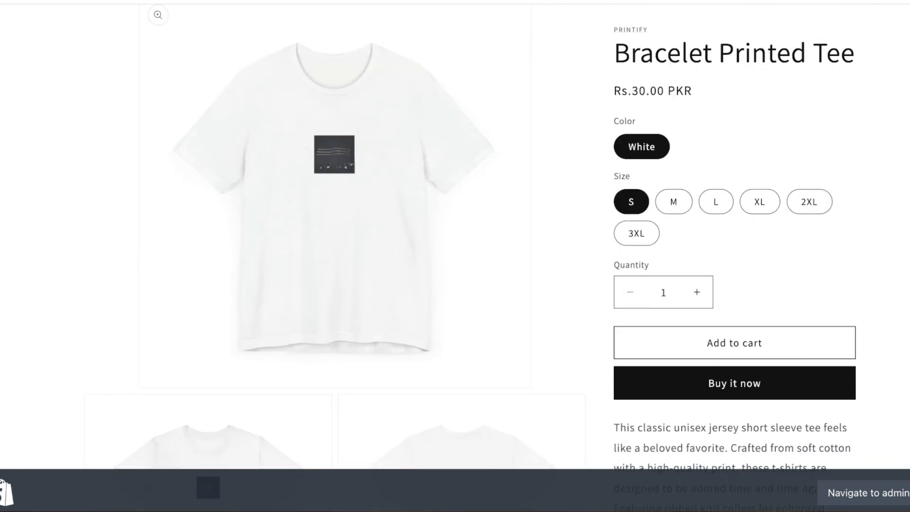
click(866, 493)
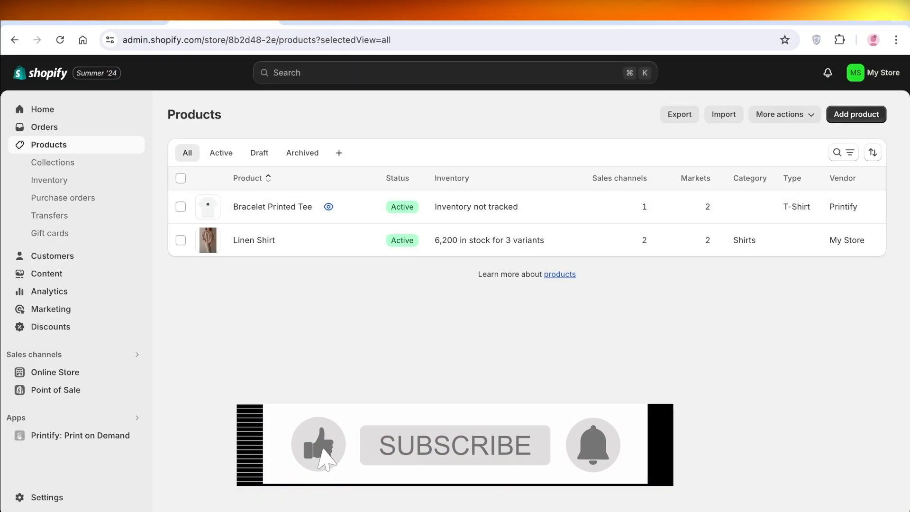
click(42, 109)
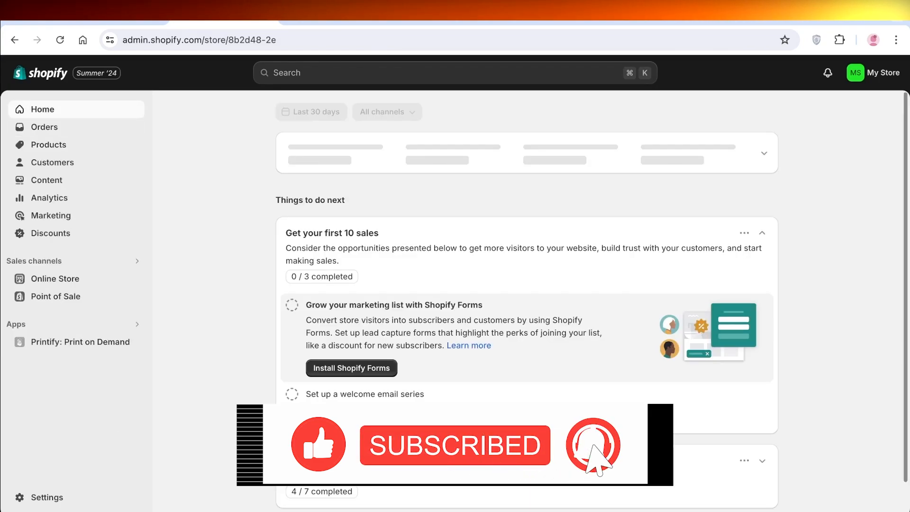